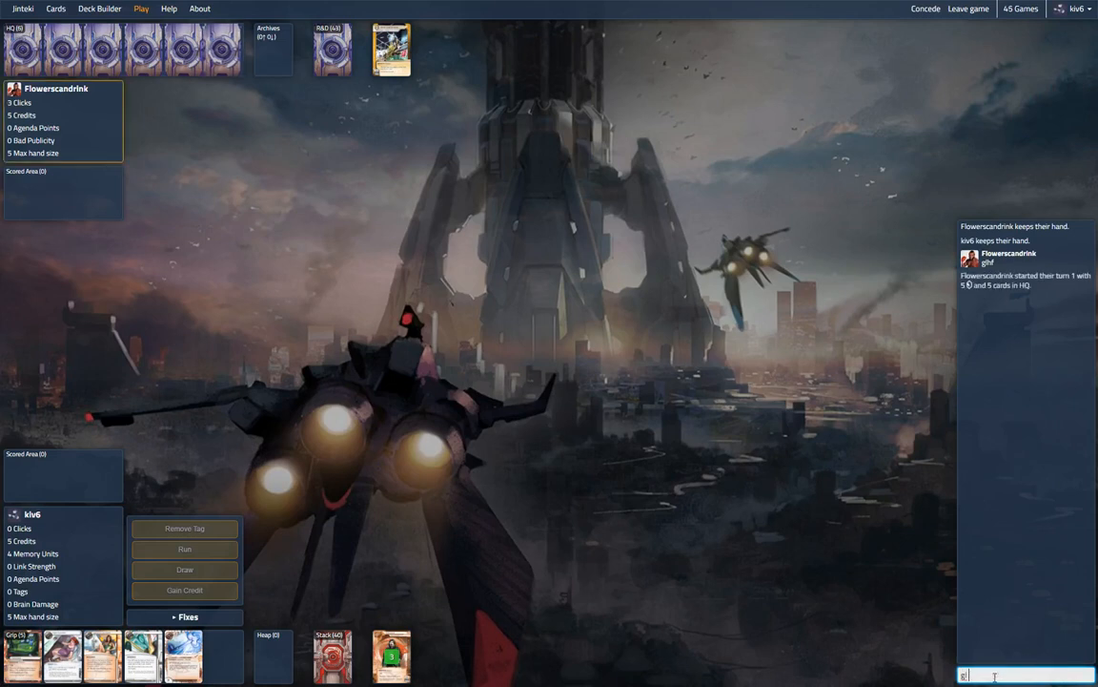
- Send the 'gl hf' greeting to the opponent in the game chat
key(Return)
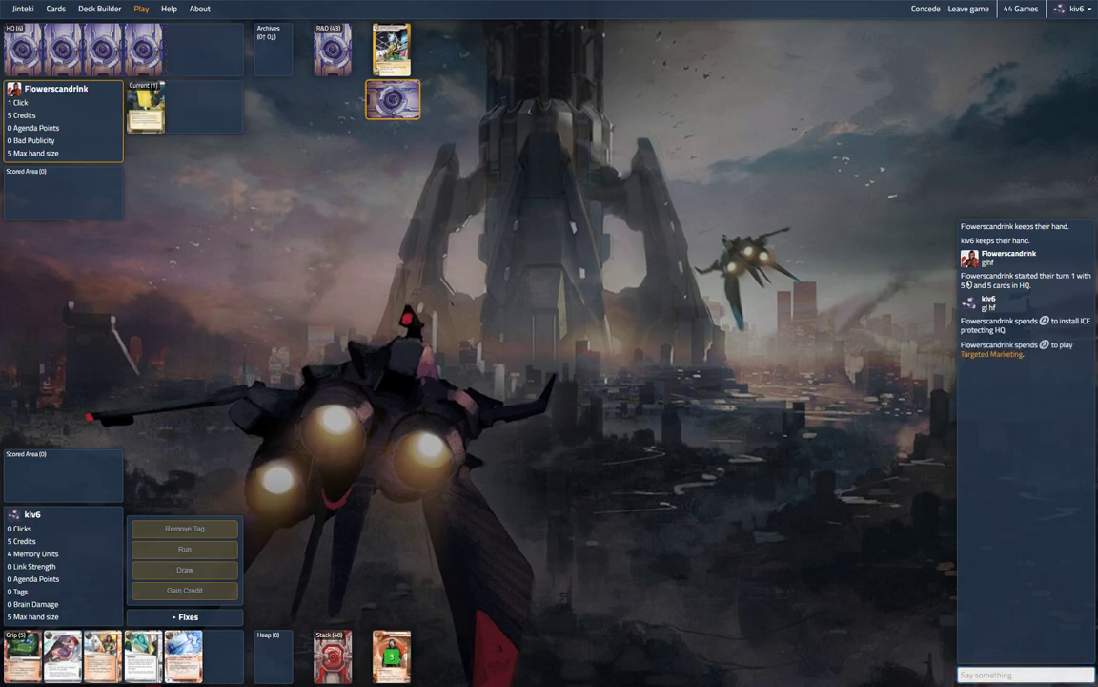
mouse_move(478, 279)
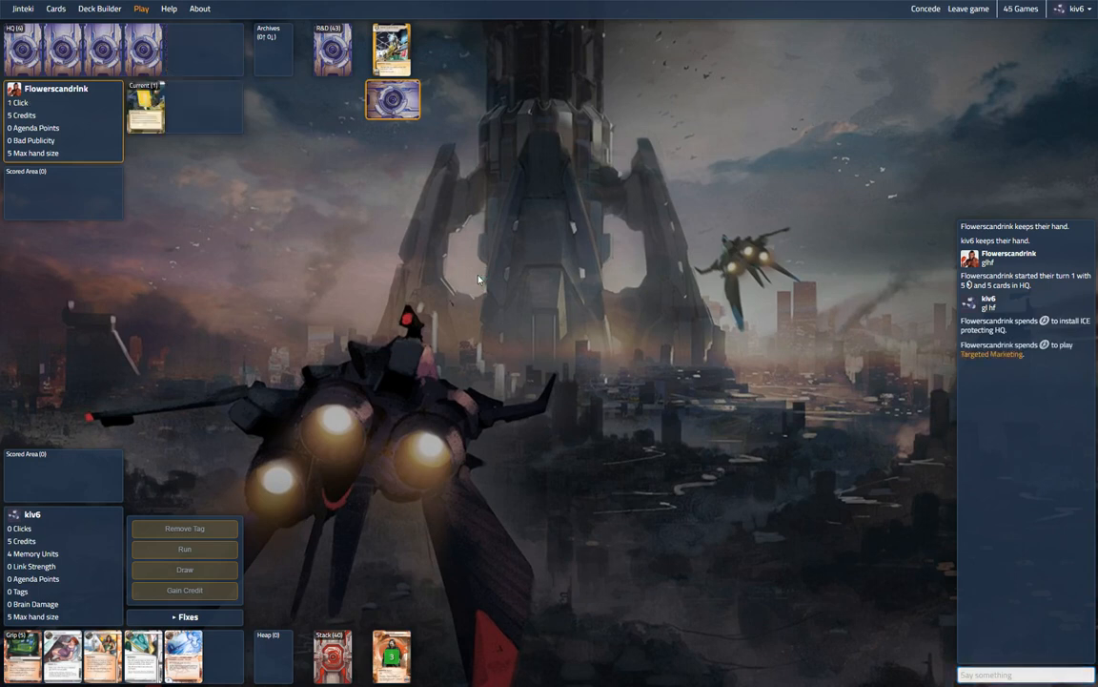
mouse_move(445, 283)
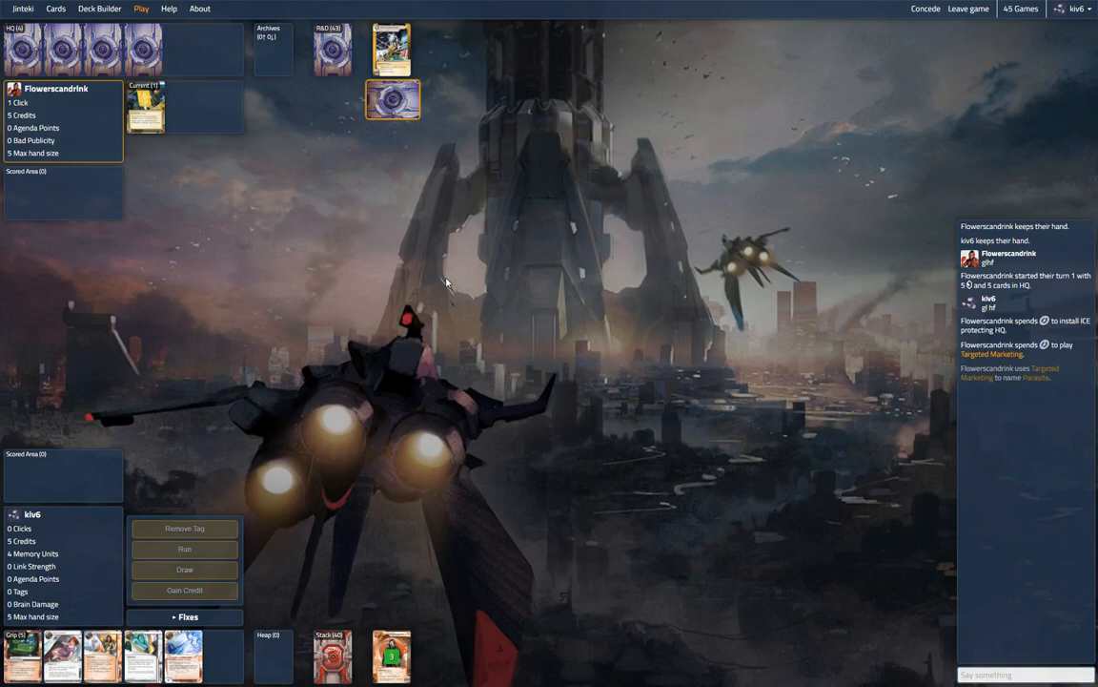
mouse_move(217, 522)
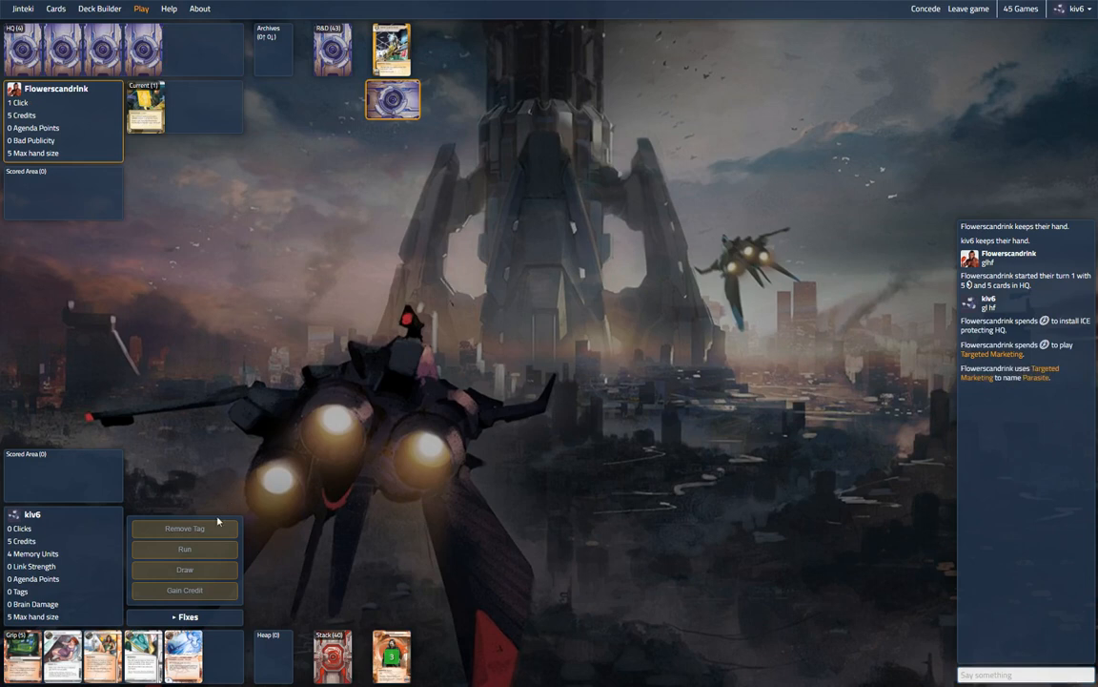
mouse_move(218, 518)
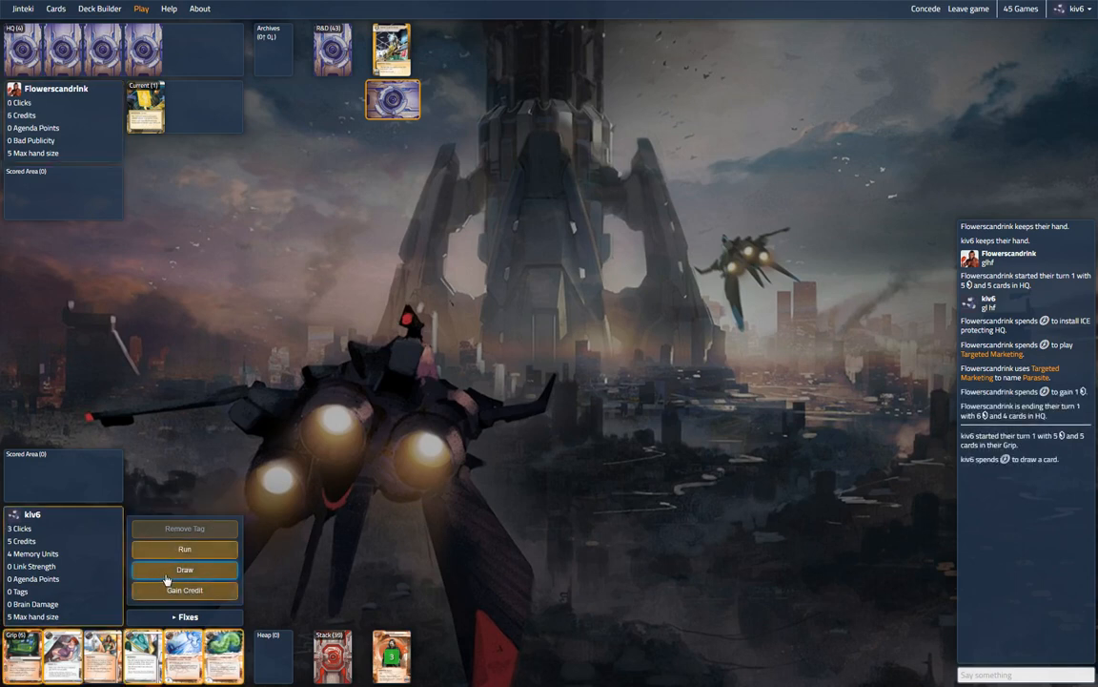
mouse_move(63, 655)
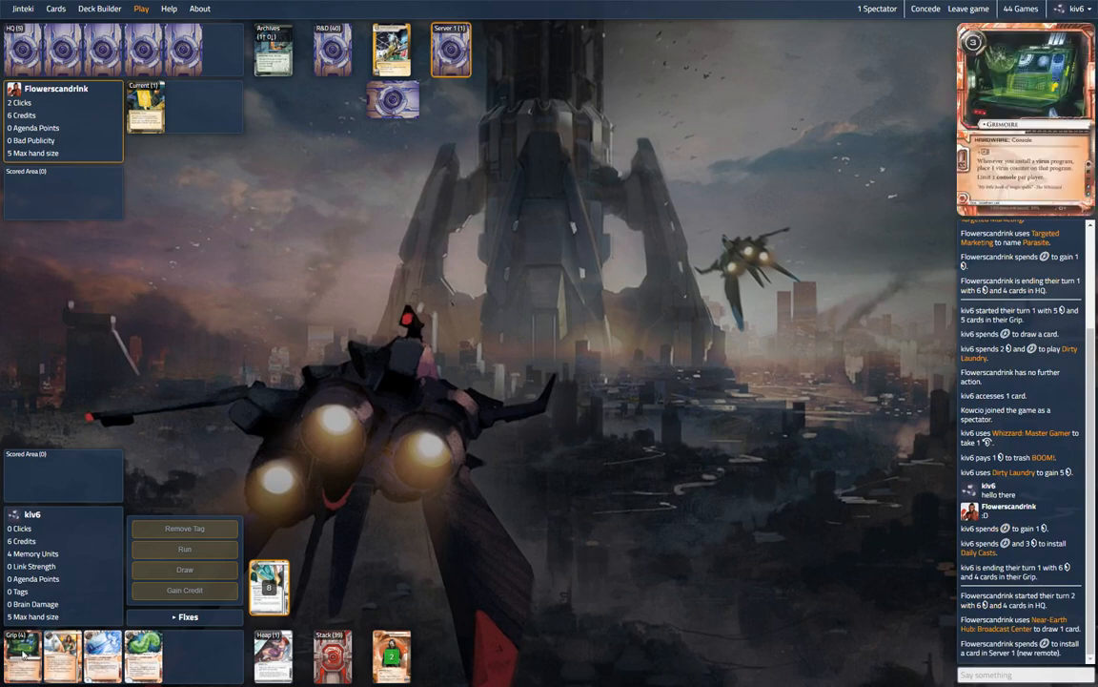
- Begin turn two, with Daily Casts paying out 2 credits for 8 total
click(450, 49)
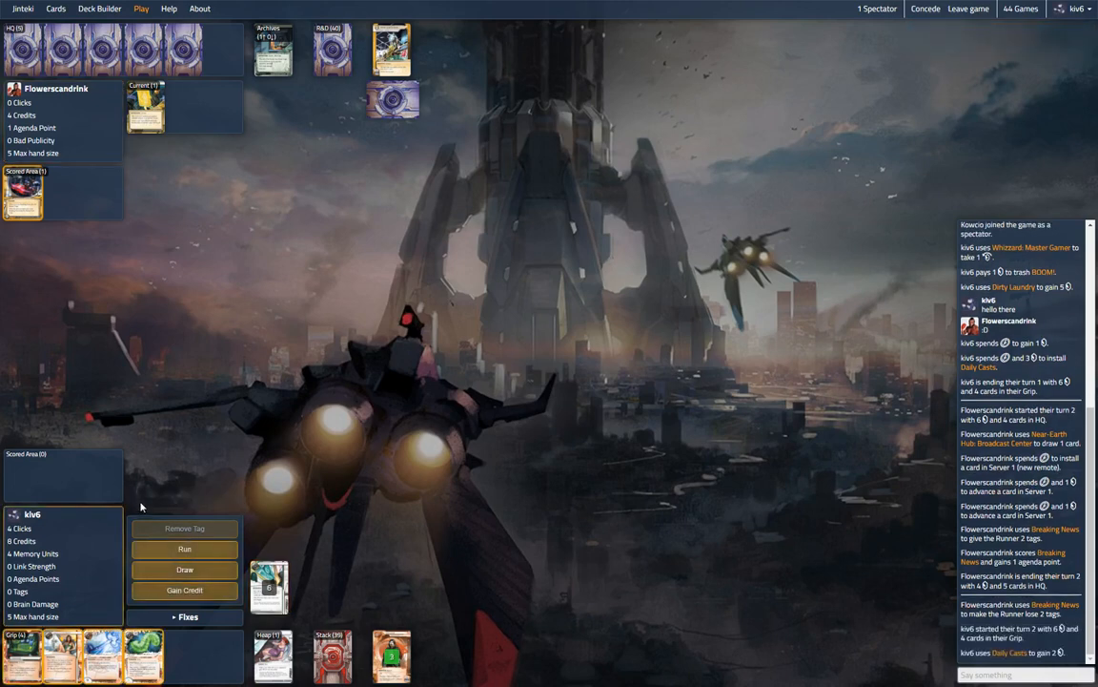
mouse_move(62, 653)
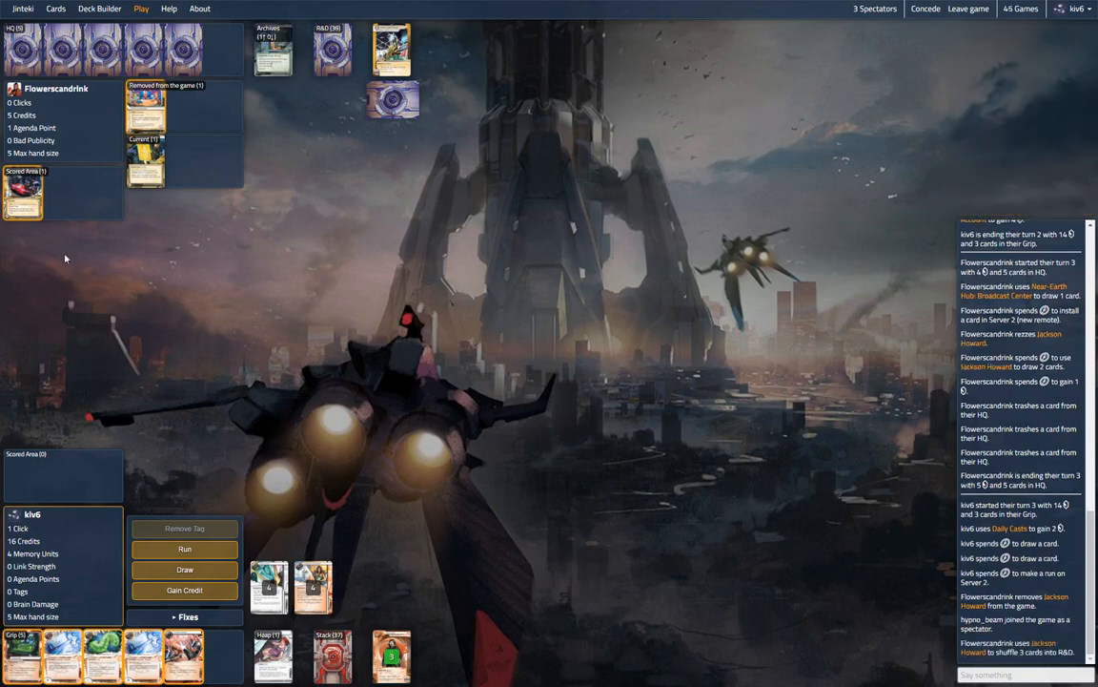
- Open the Archives pile to look through its cards
click(271, 48)
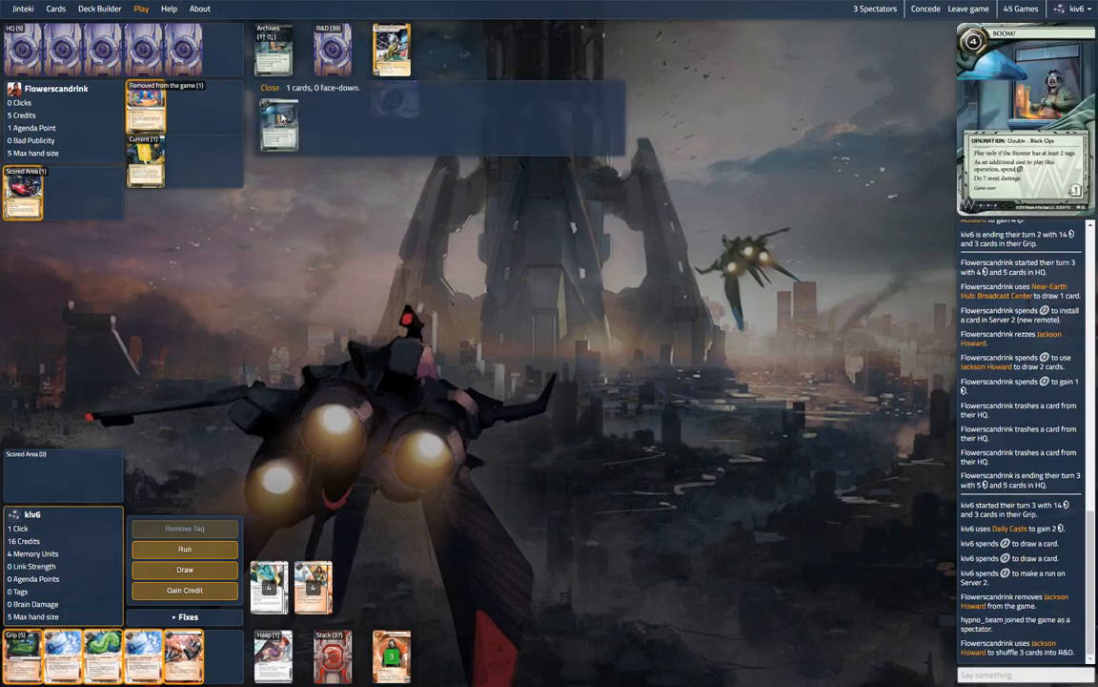
click(269, 87)
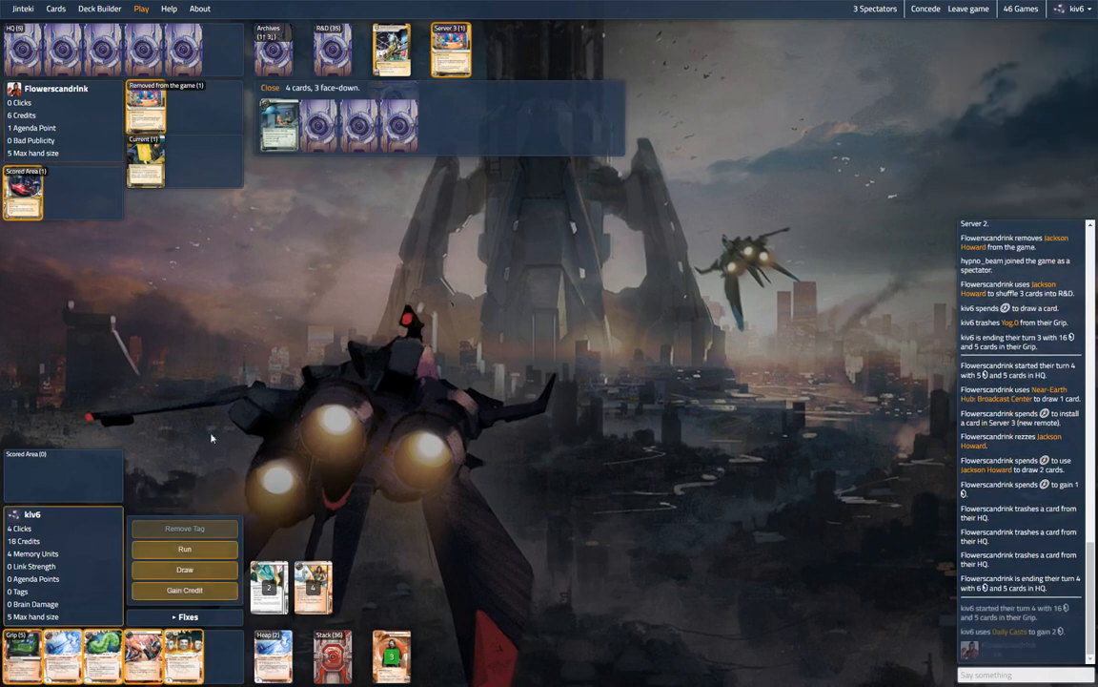
- Close the Archives view and type the chat reply 'yeah b' 'i'm'
click(270, 87)
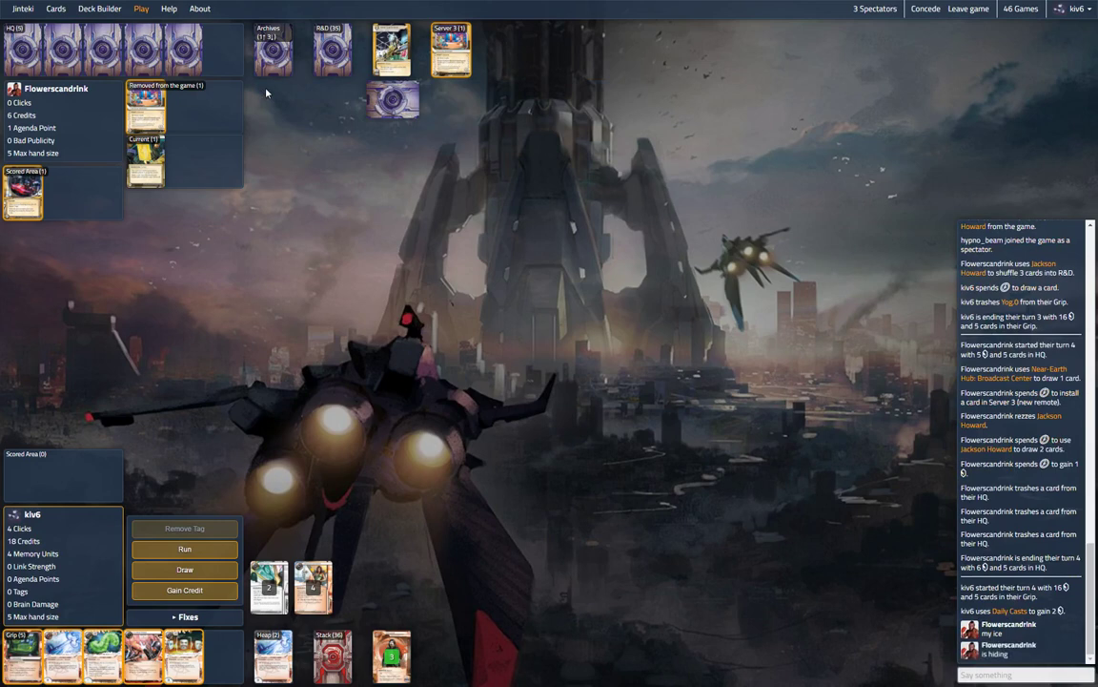
text(yeah b)
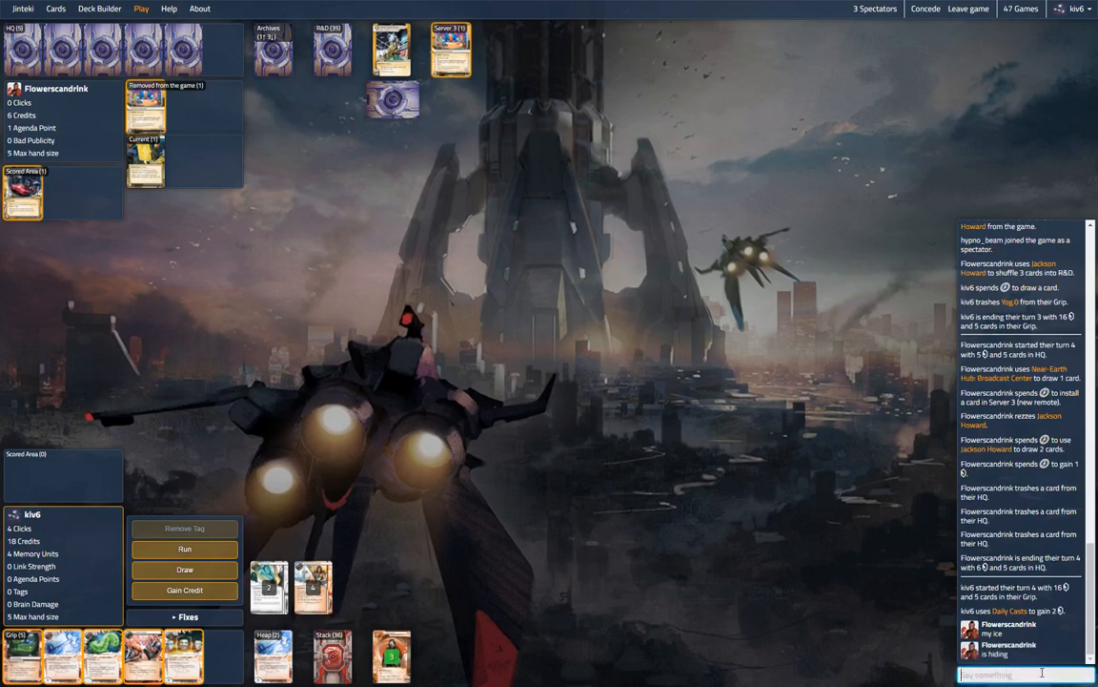
text(i'm)
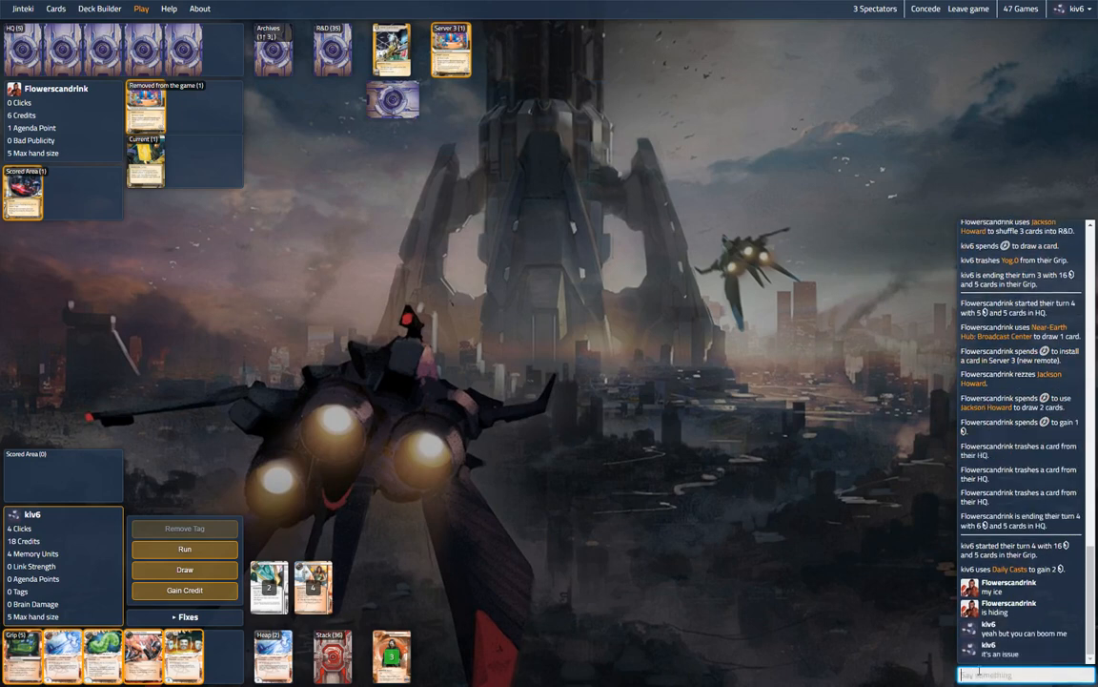
- Run on Archives and declare the run successful
click(184, 548)
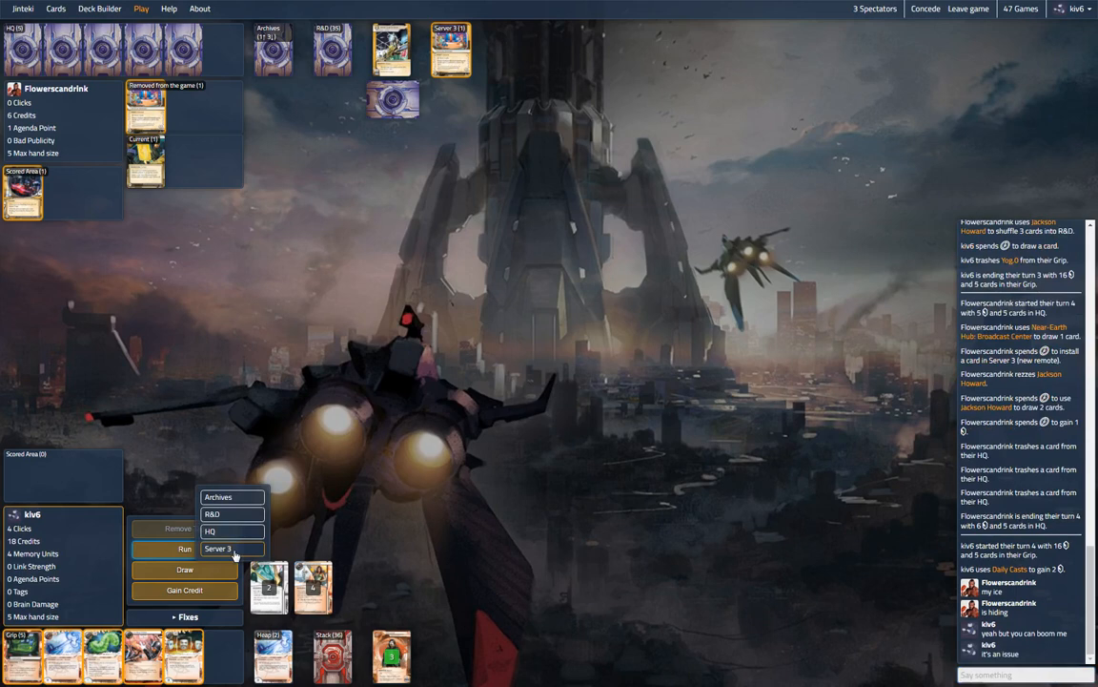
mouse_move(232, 497)
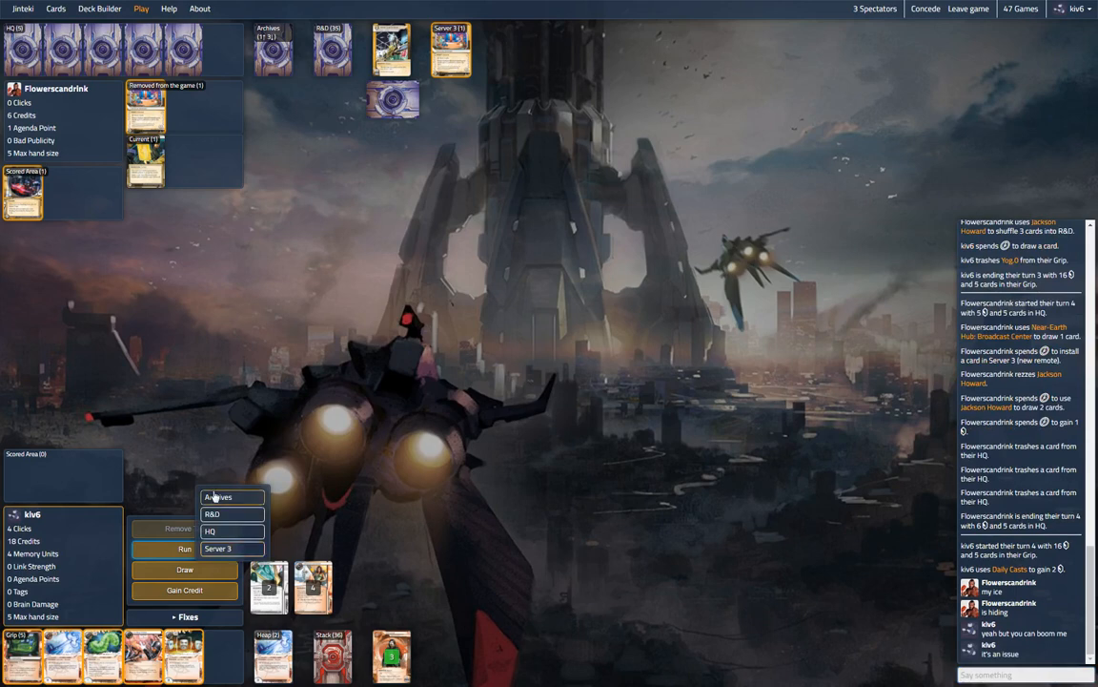
click(218, 495)
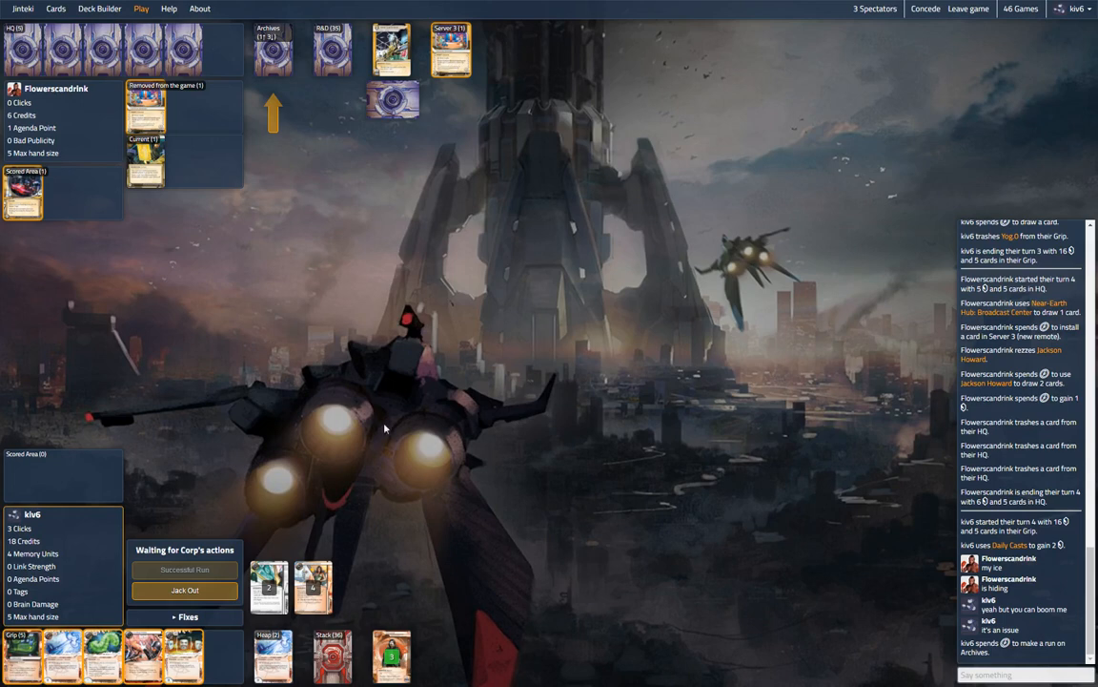
mouse_move(256, 15)
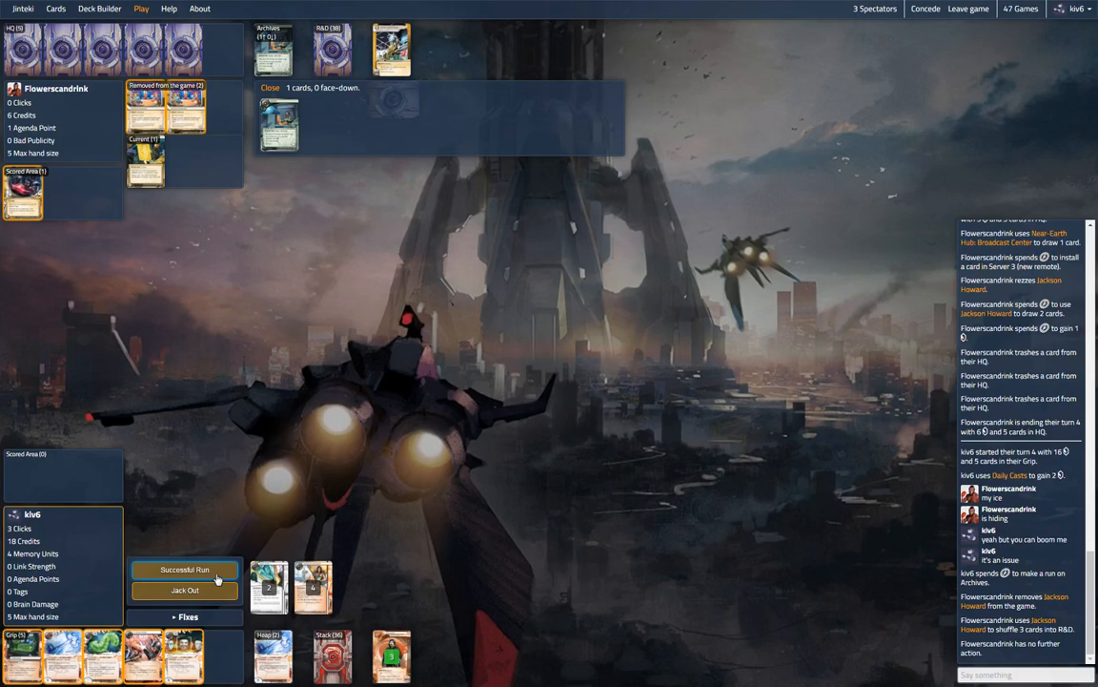
click(184, 569)
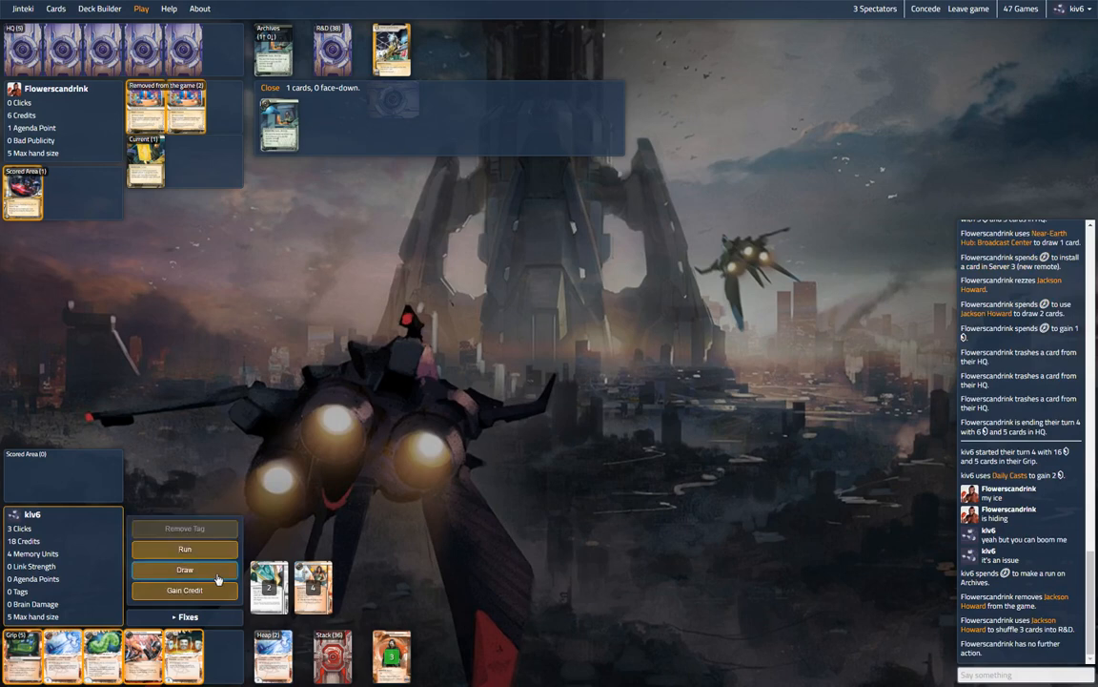
- Run HQ, then R&D, and acknowledge accessing Consulting Visit
click(272, 50)
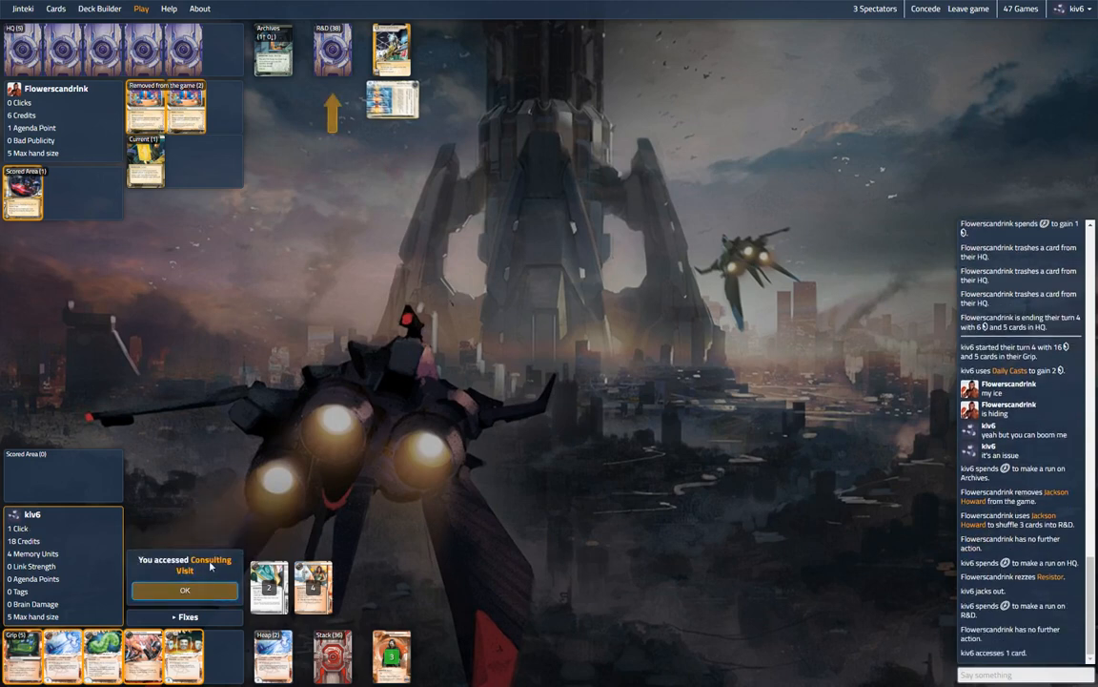
click(184, 589)
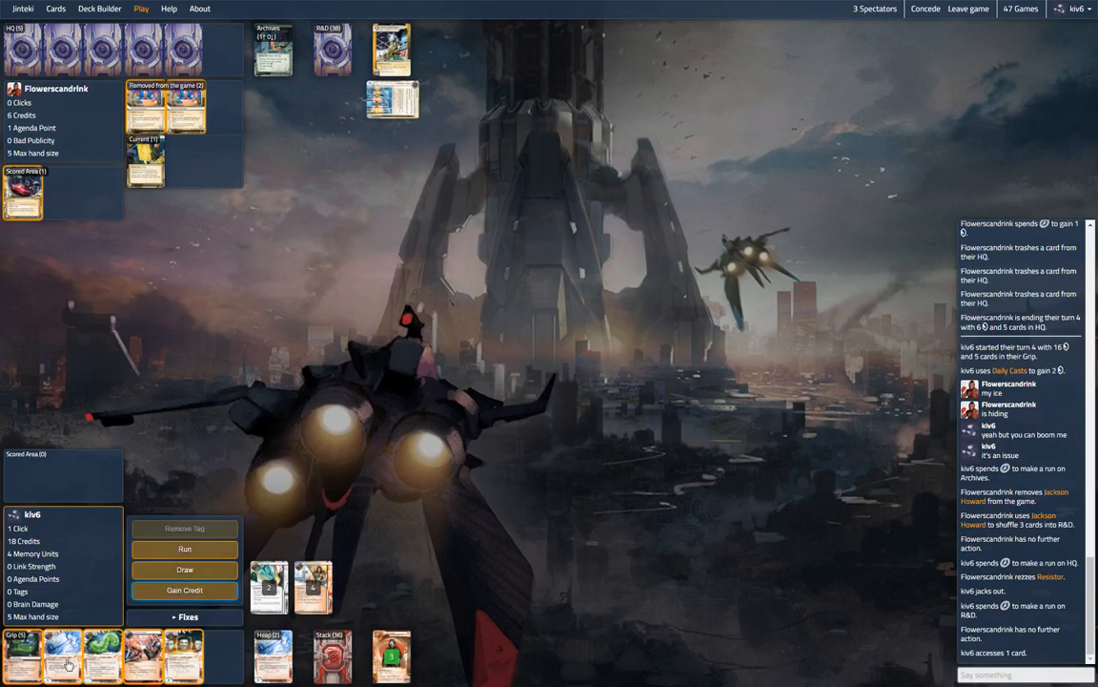
mouse_move(184, 655)
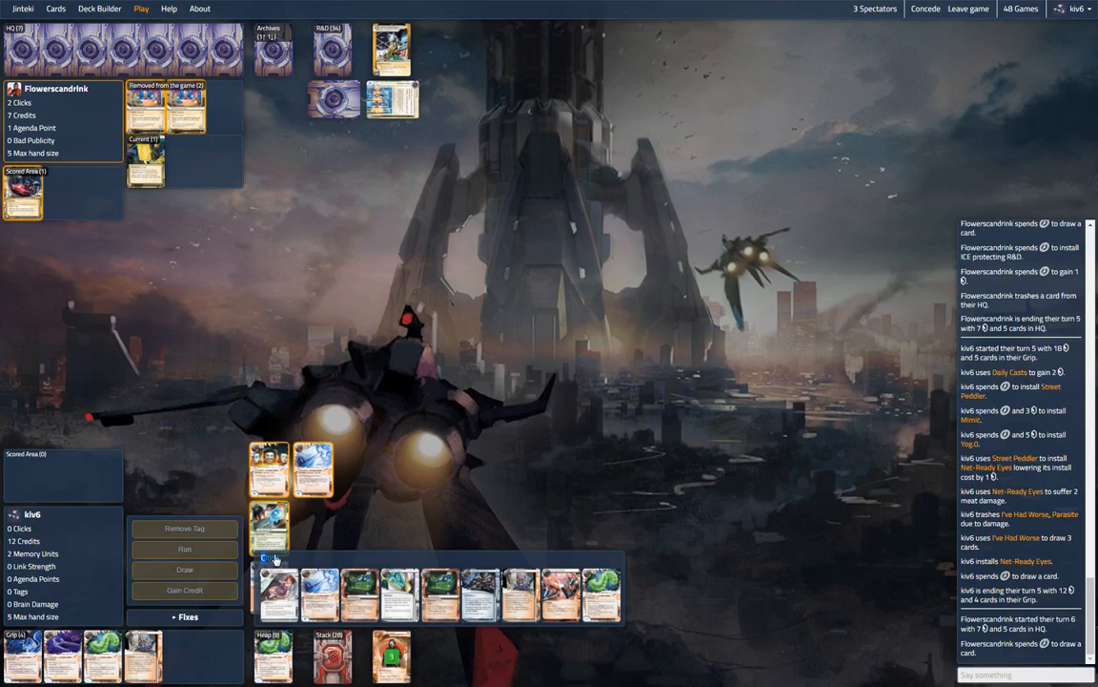
- Close the Heap viewer showing the discarded cards
click(269, 558)
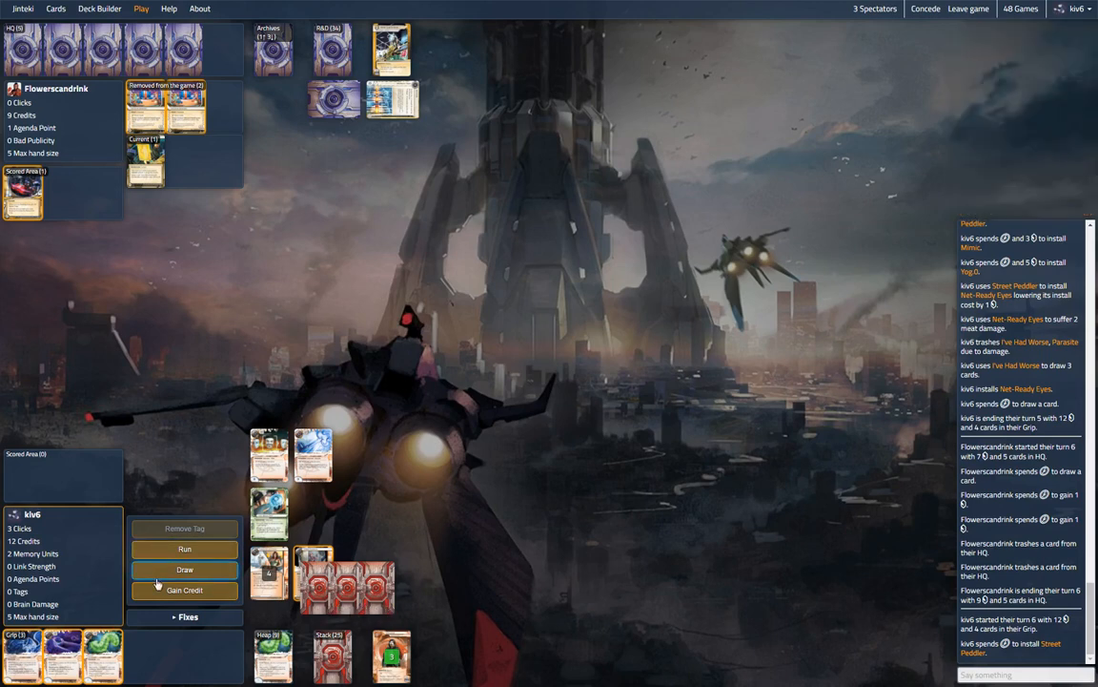
- Draw a card and end turn six at 16 credits
click(184, 569)
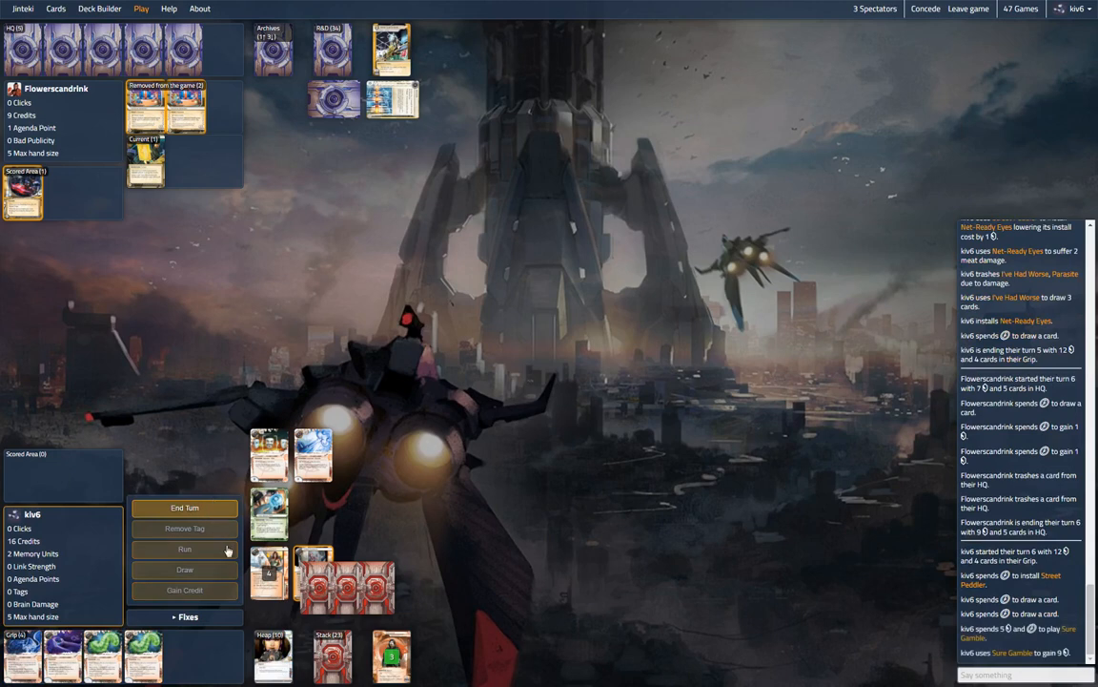
click(184, 506)
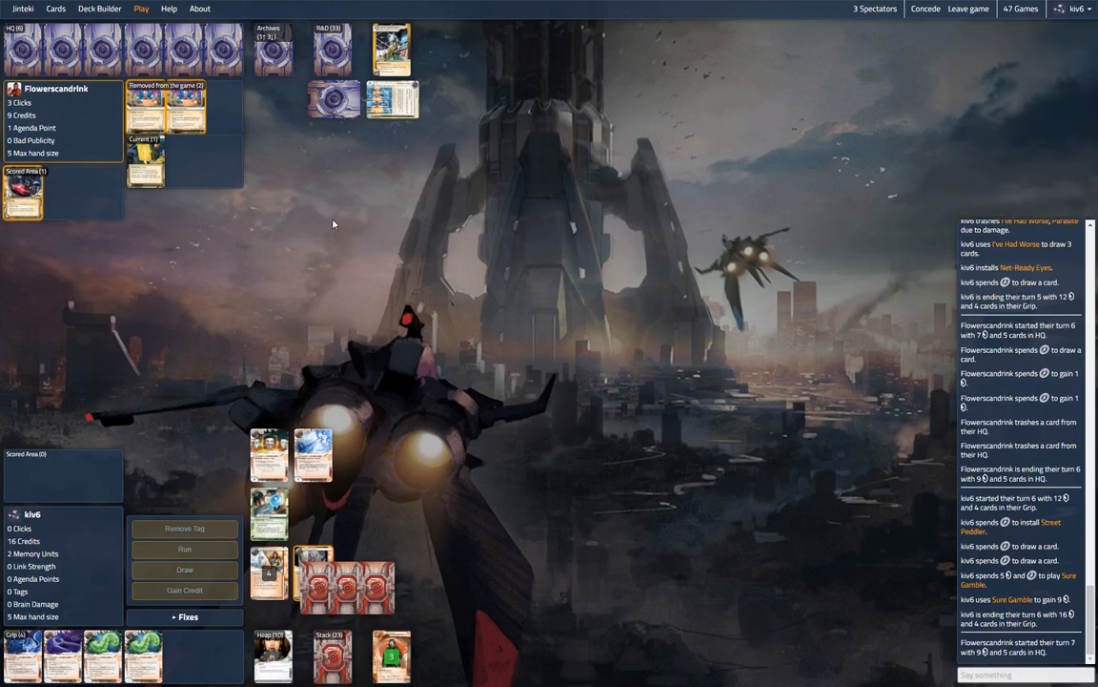
mouse_move(323, 192)
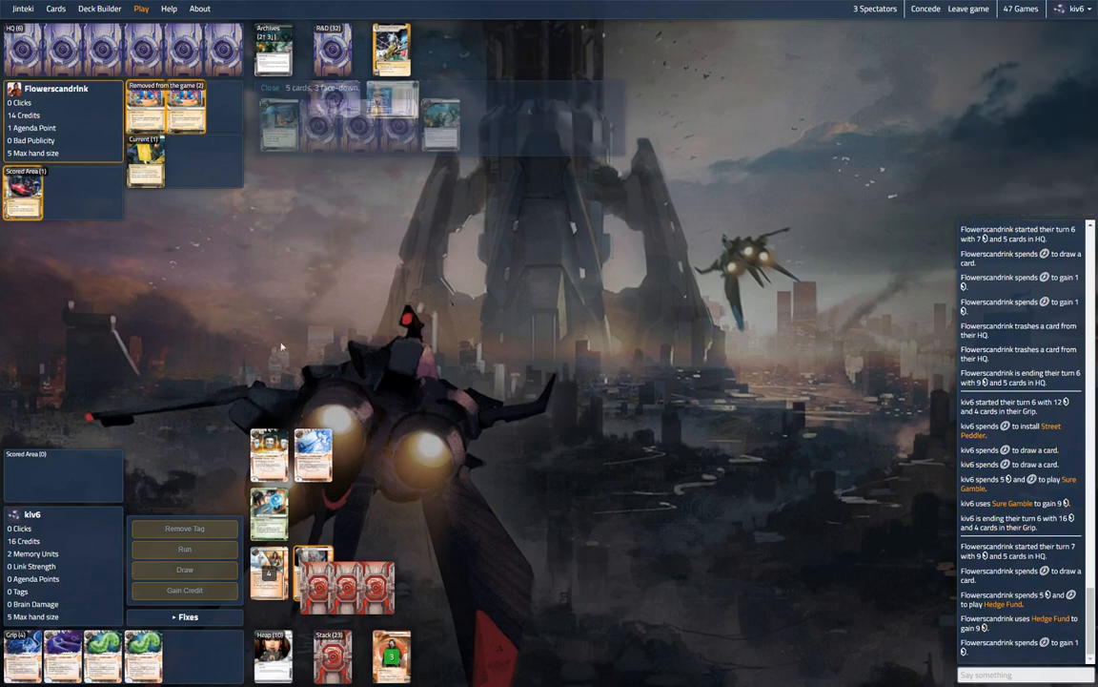
click(270, 86)
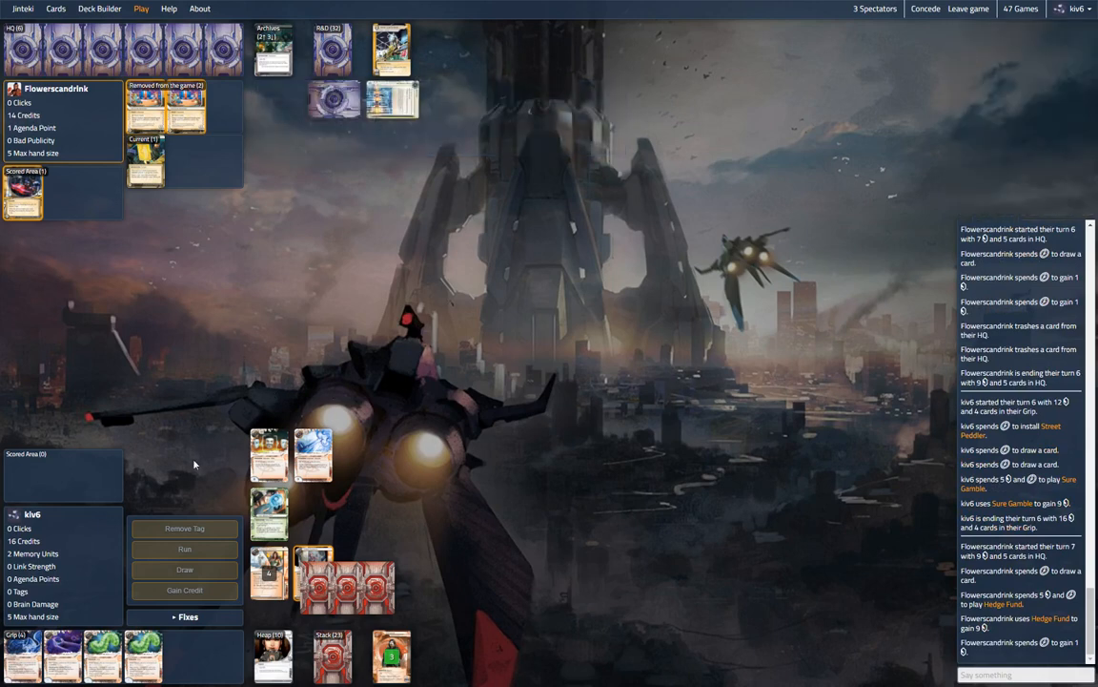
mouse_move(273, 53)
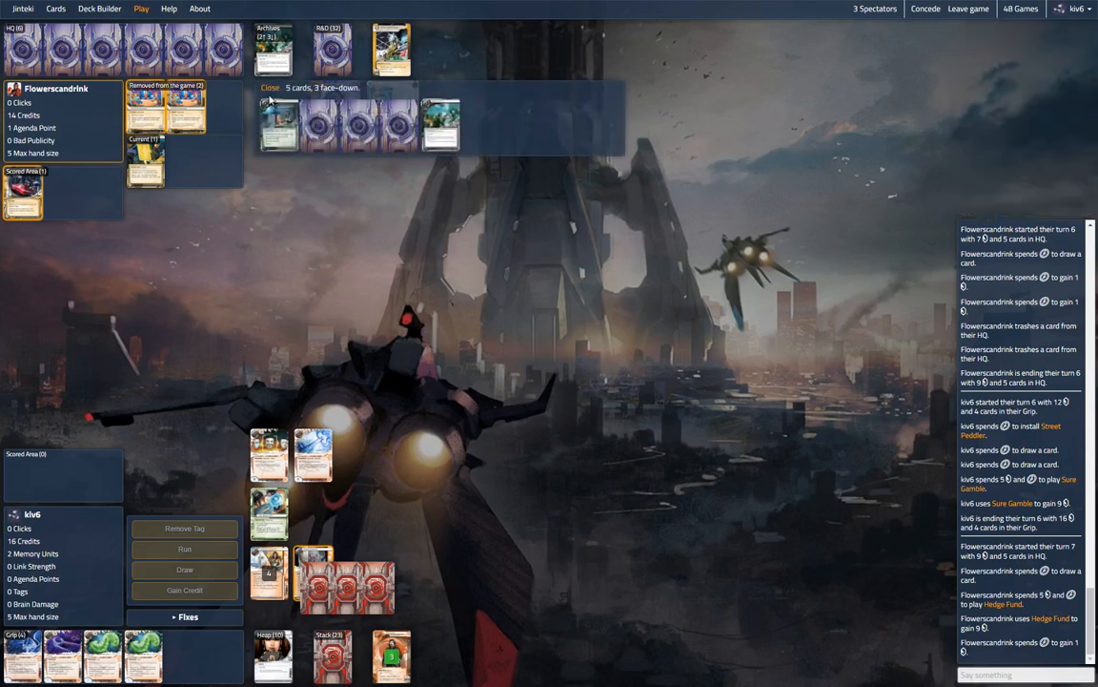
click(271, 88)
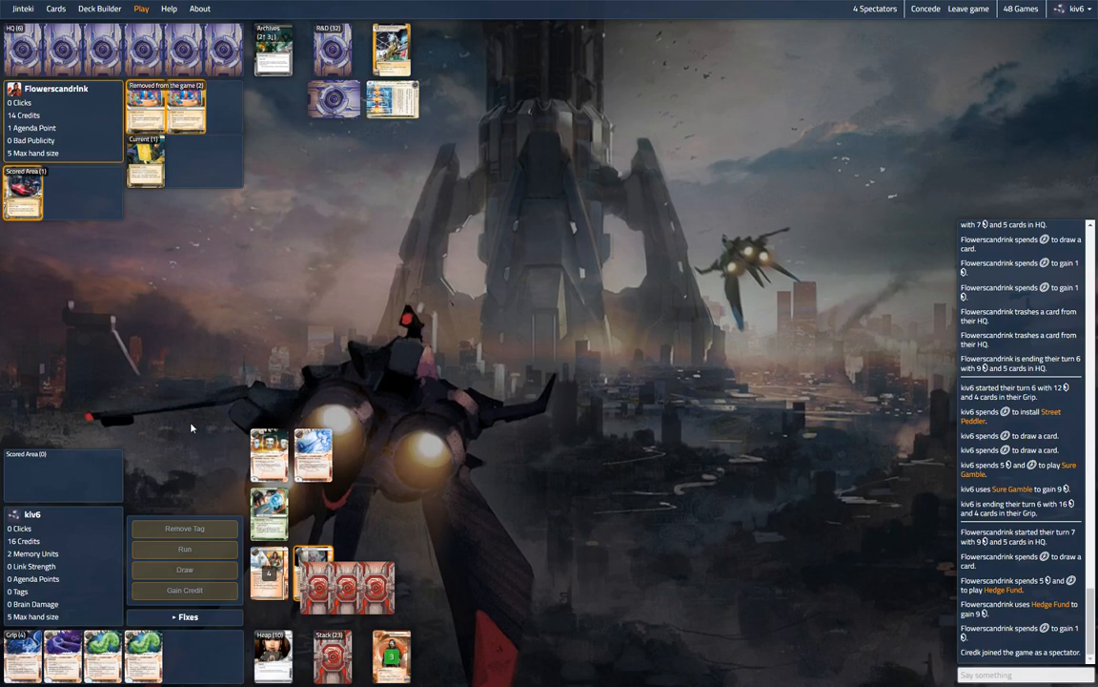
mouse_move(228, 442)
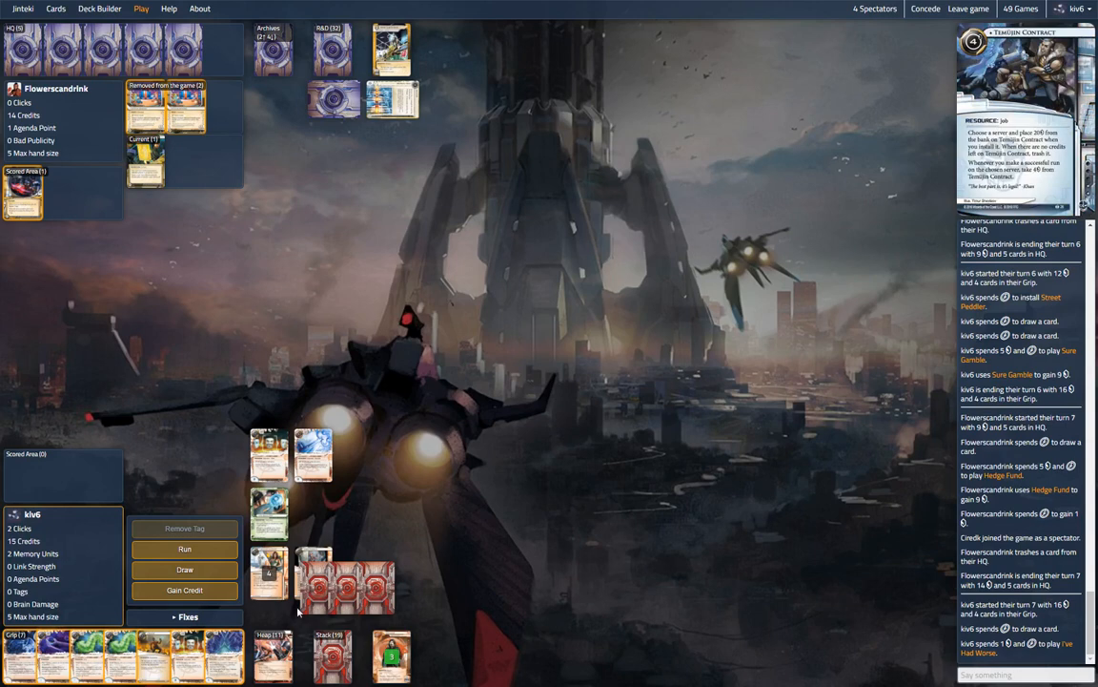
mouse_move(307, 557)
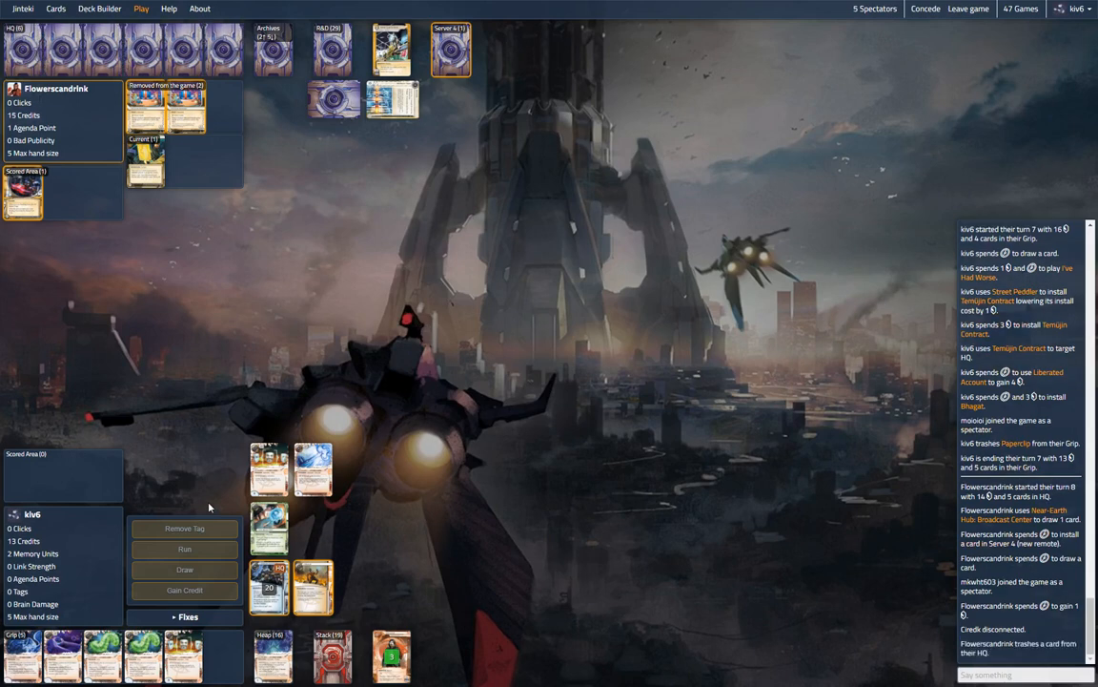
mouse_move(455, 57)
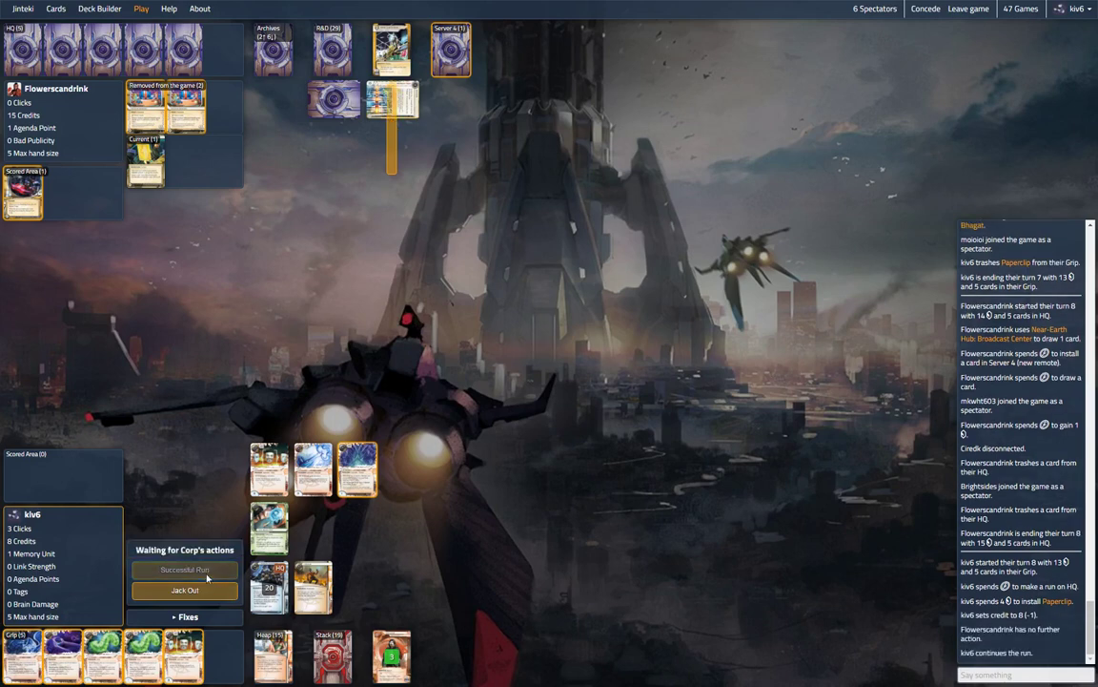
- Continue the run, send chat 'is that one tu', and start a run on HQ
click(184, 569)
text(ok it)
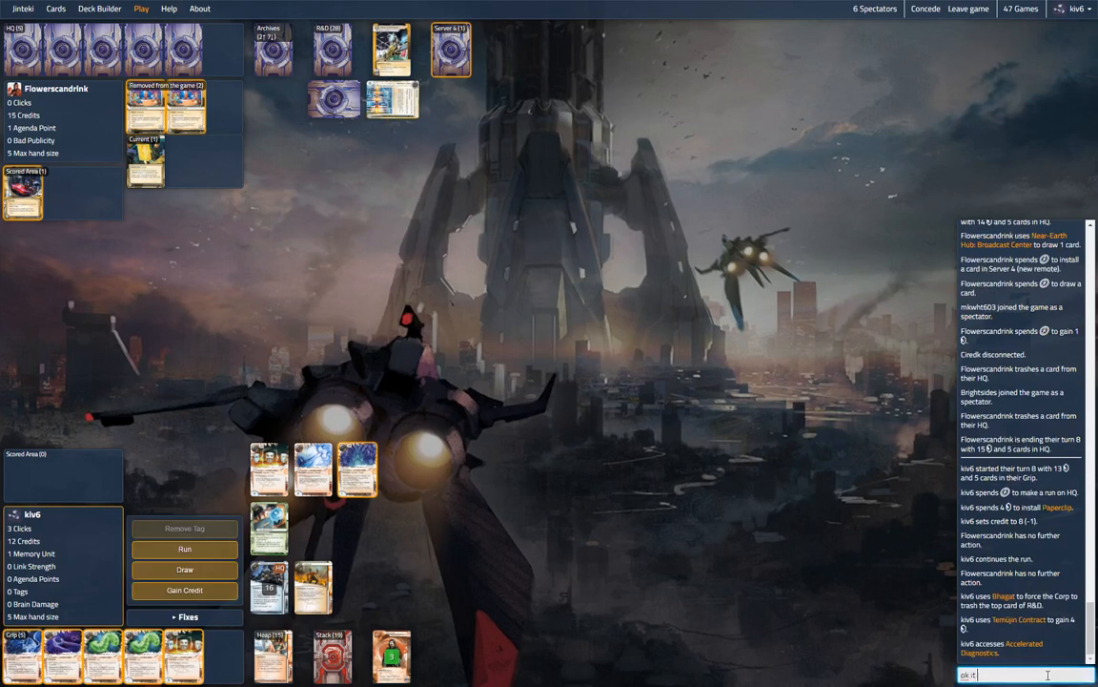
text(is that one tu)
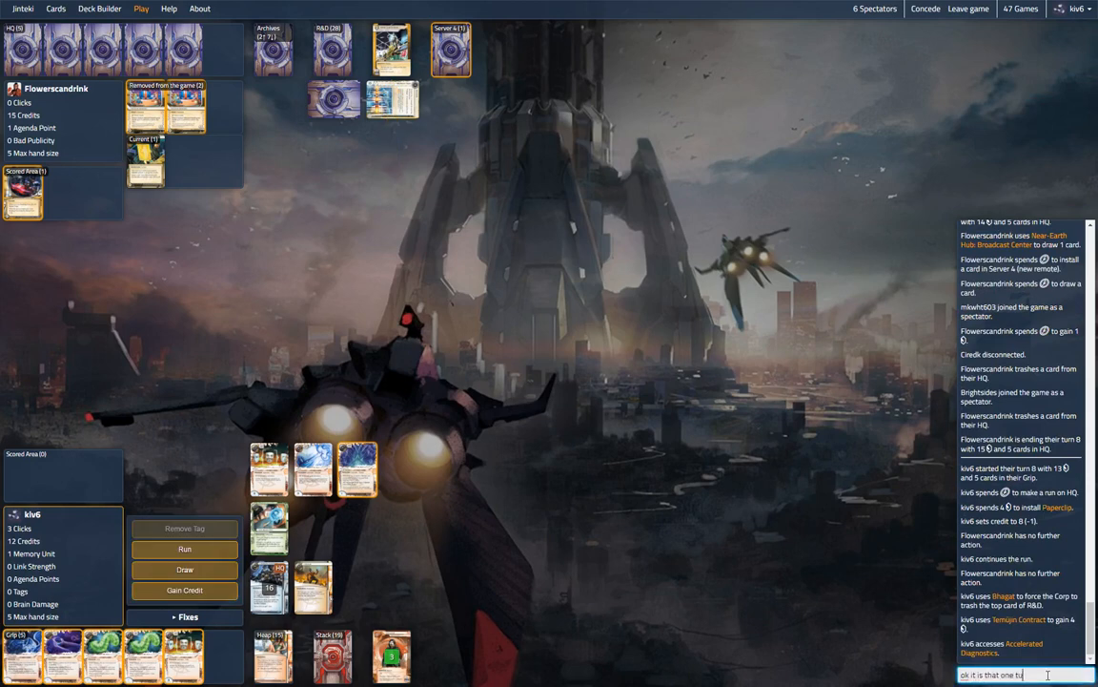
key(Return)
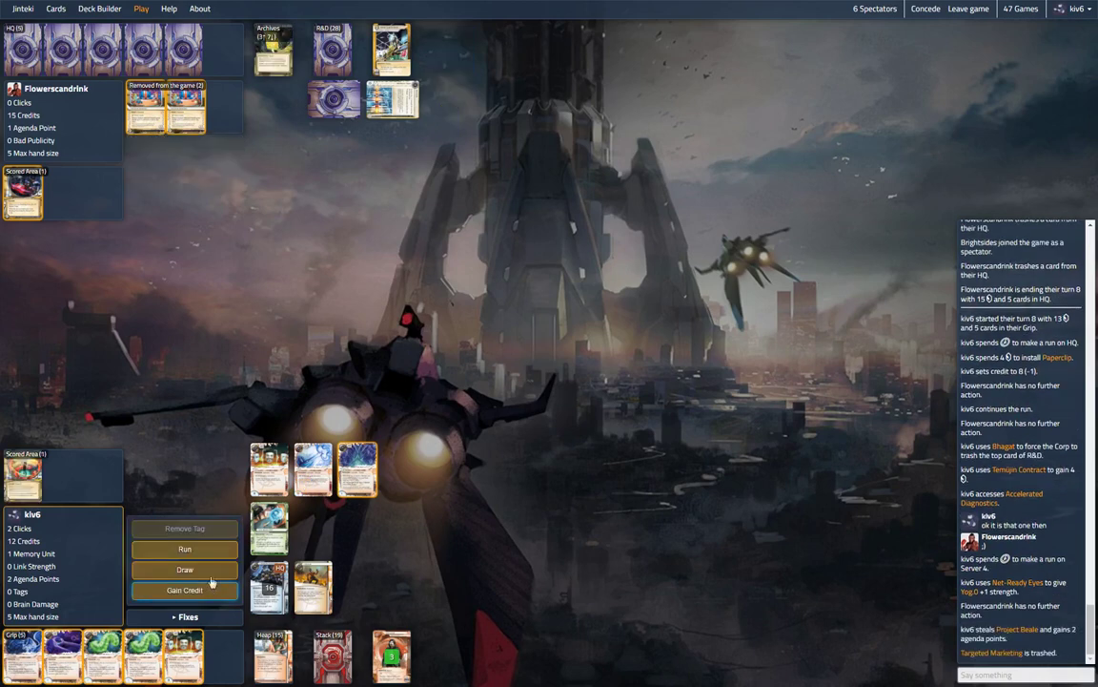
click(184, 548)
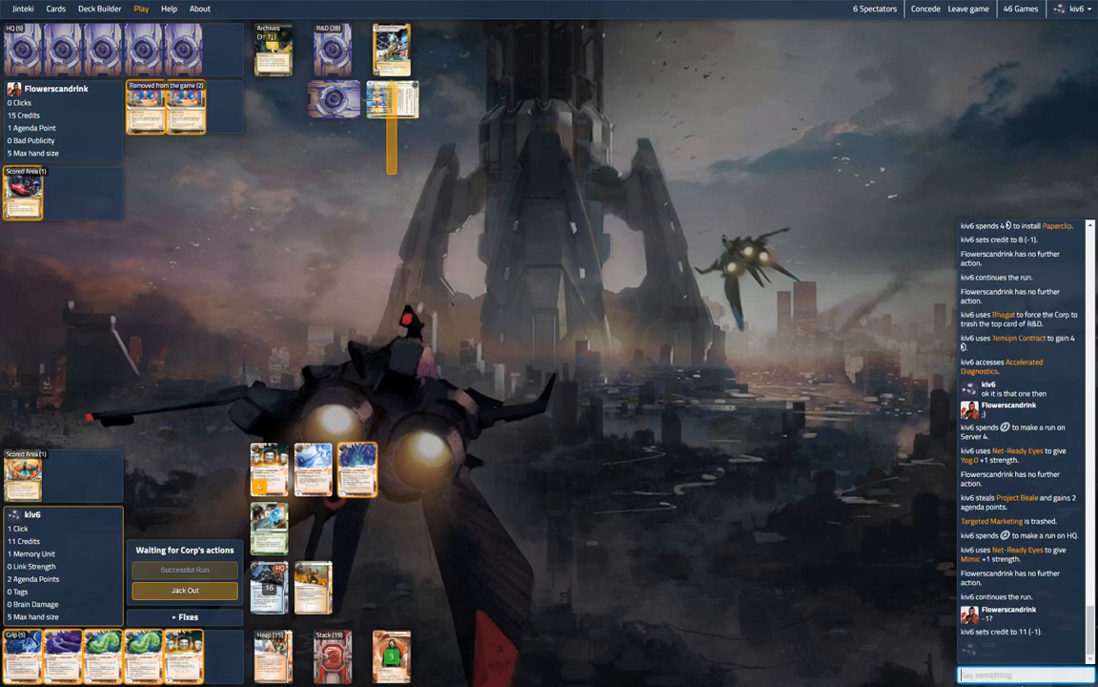
- Declare the HQ run successful to access Hard-Hitting News
click(184, 569)
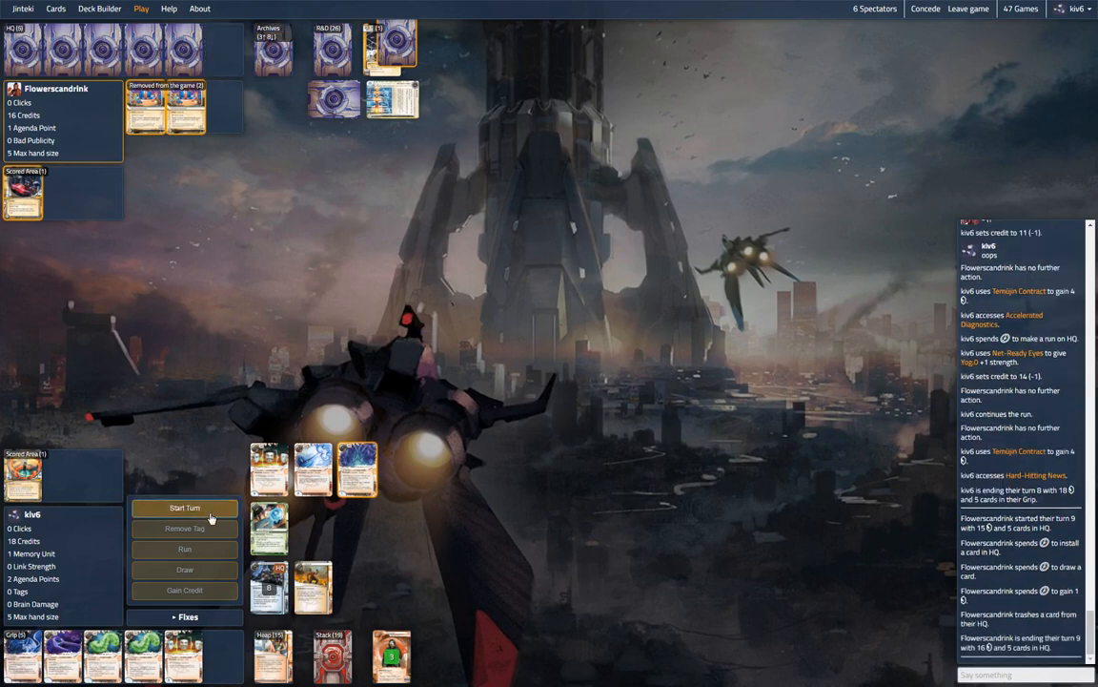
- Start turn nine, carry the HQ run to success, and proceed to access after the rez
click(184, 507)
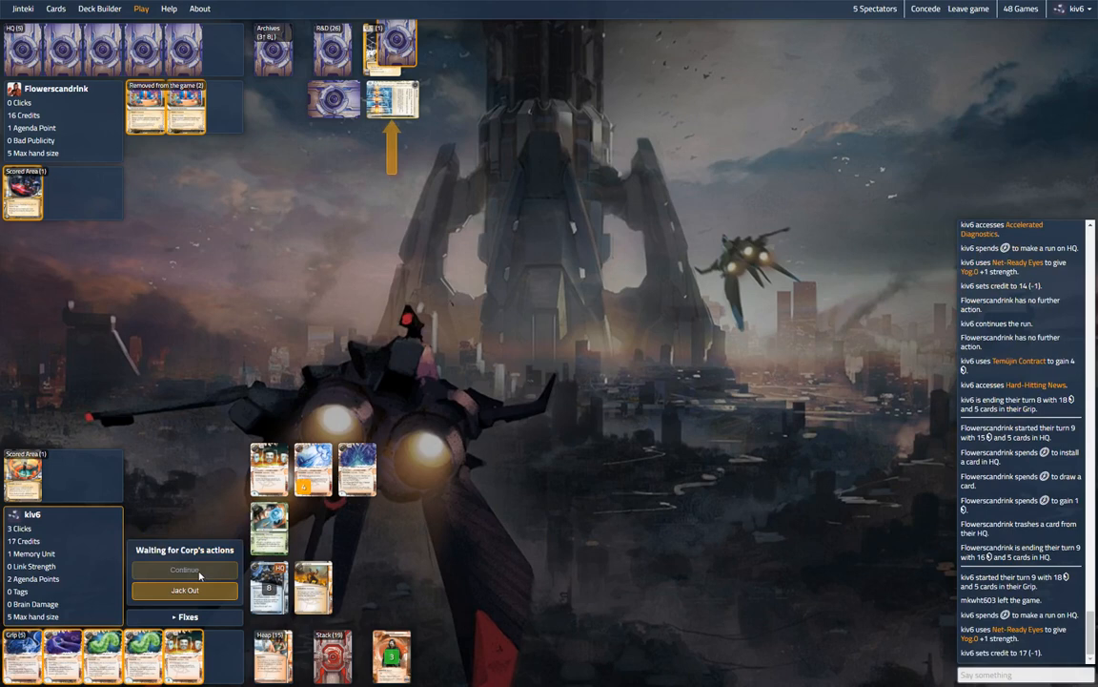
click(184, 570)
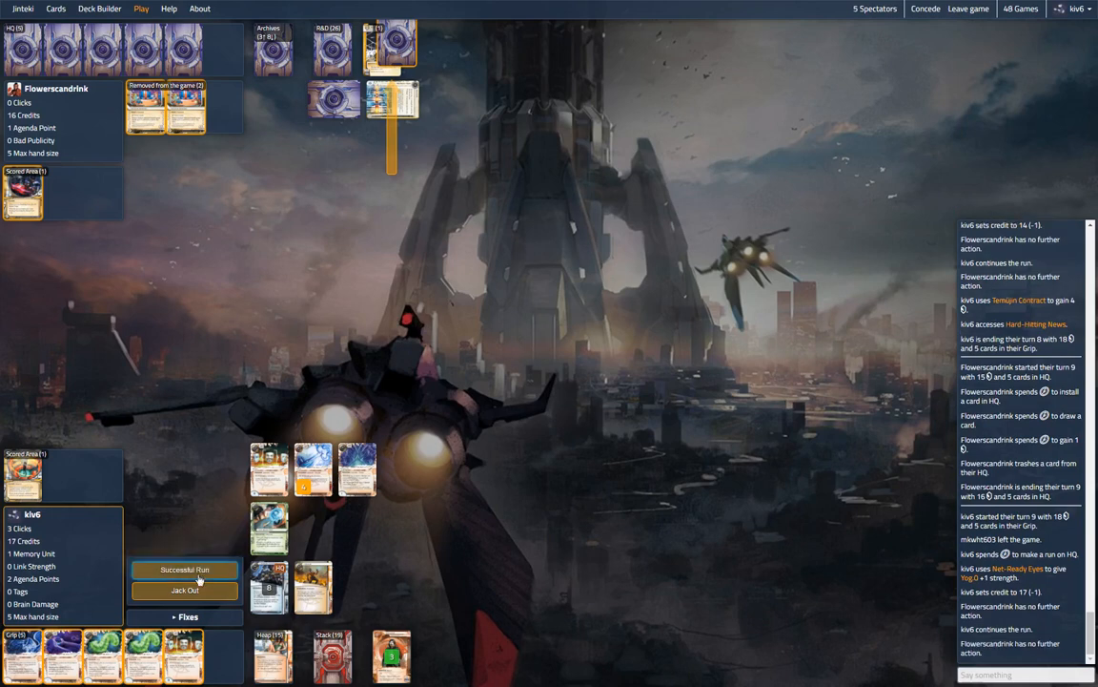
click(184, 570)
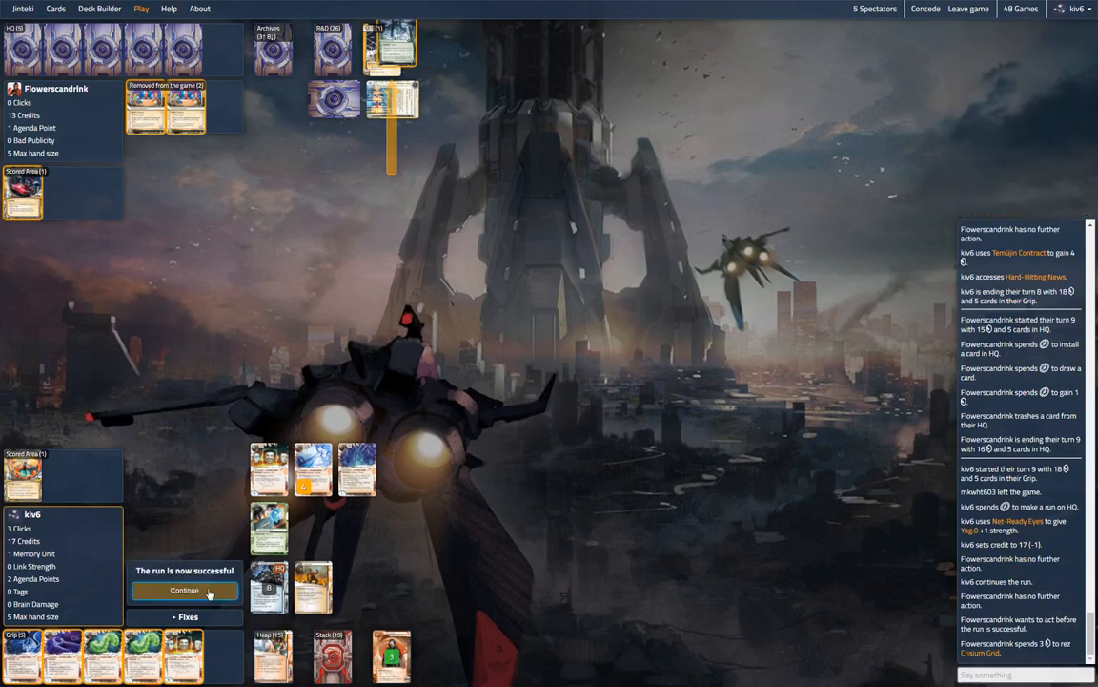
click(185, 589)
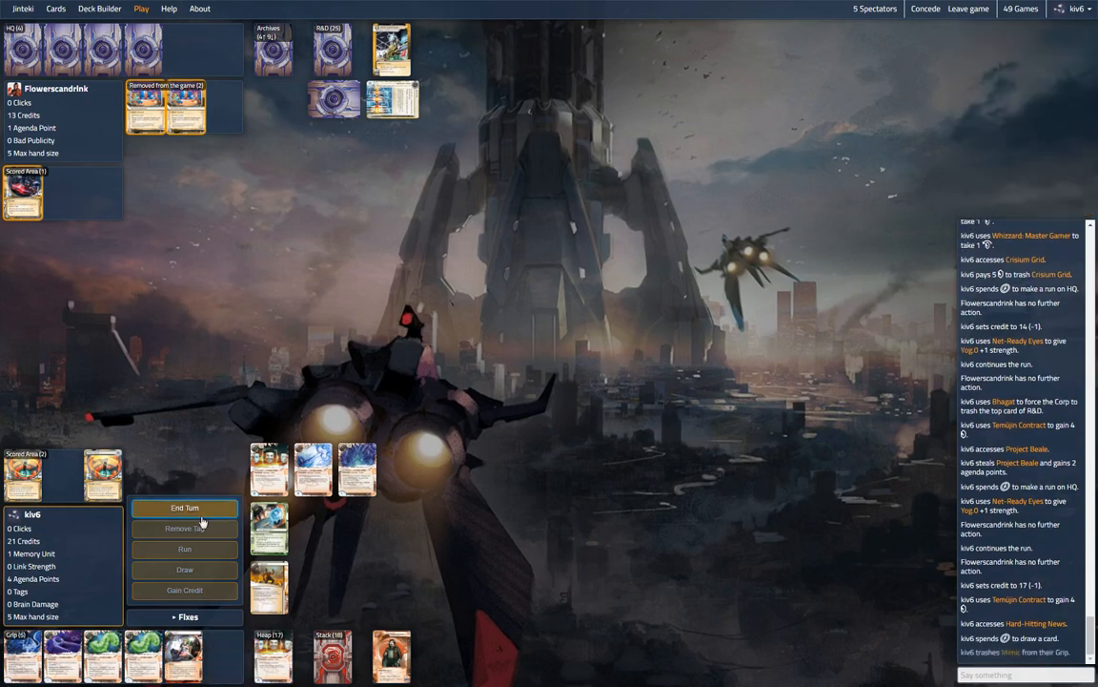
- End turn 9 and start turn 10, then play Inject and Dirty Laundry
click(184, 507)
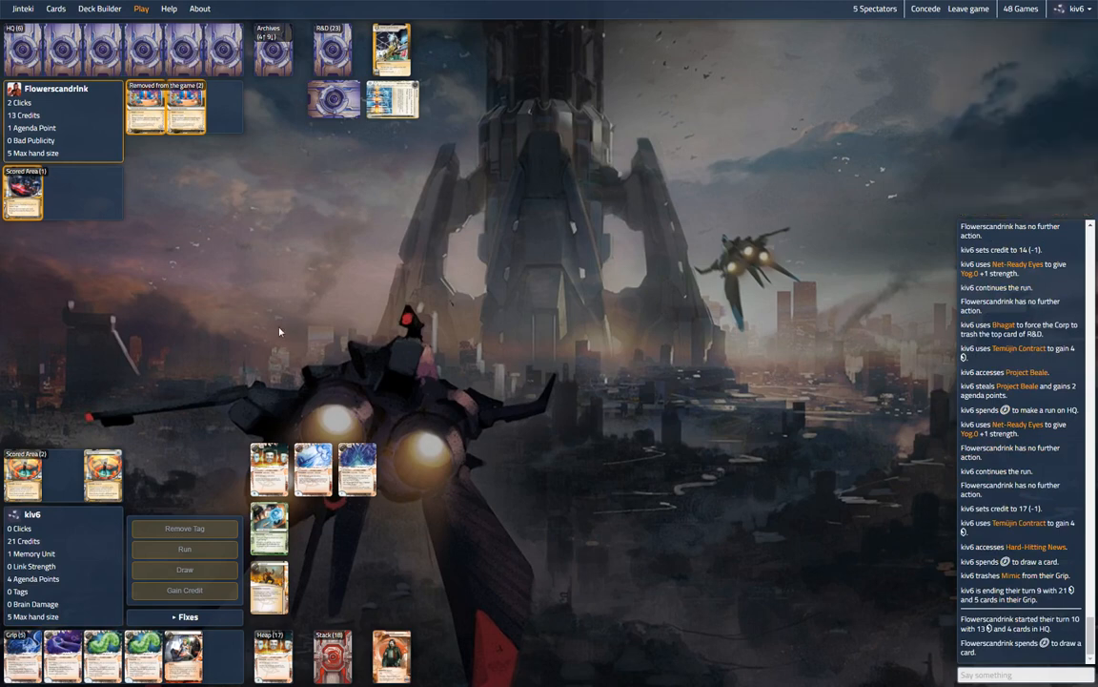
click(185, 569)
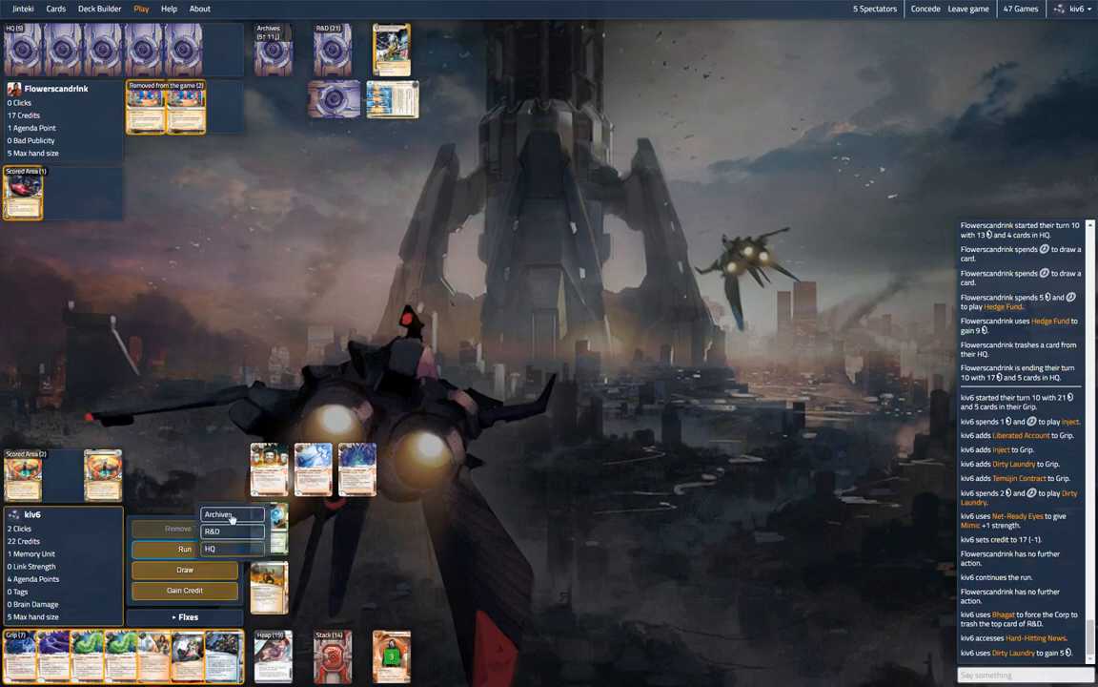
- Run Archives, stealing Explode-a-palooza and Project Beale for 8 agenda points
click(218, 514)
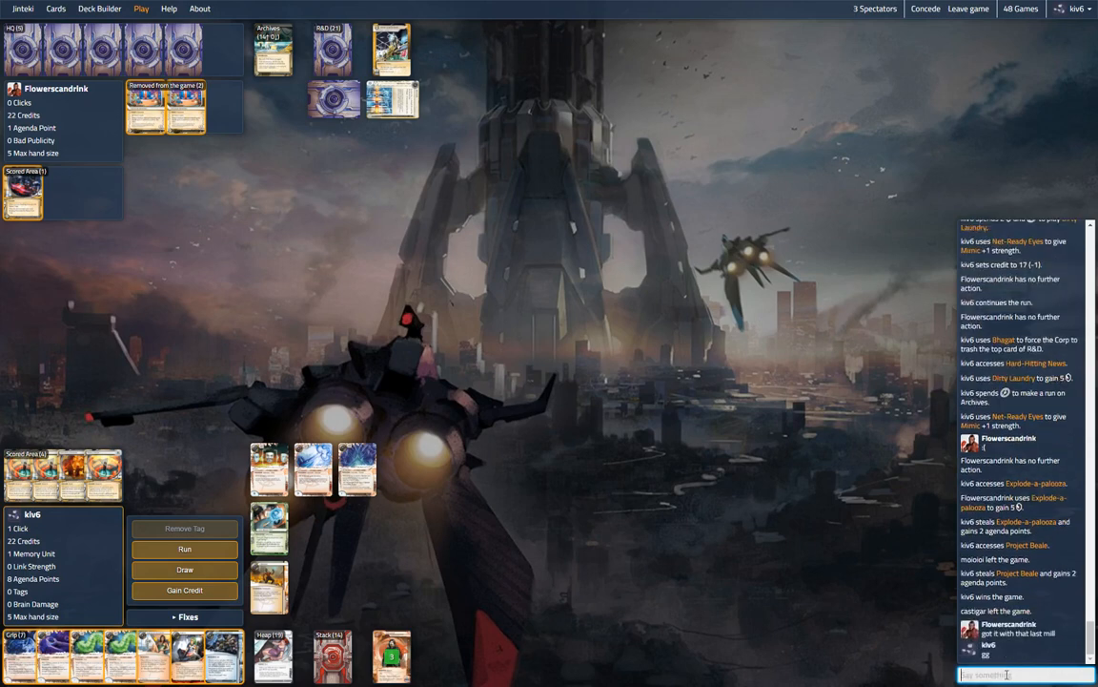
scroll(down, 3)
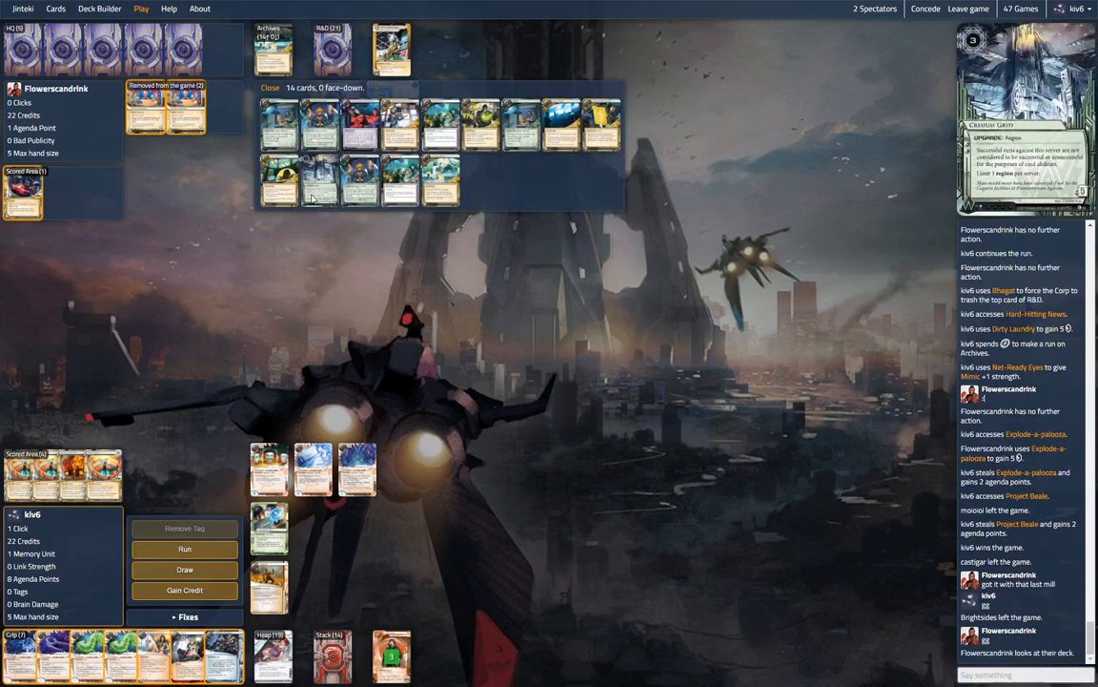
mouse_move(523, 125)
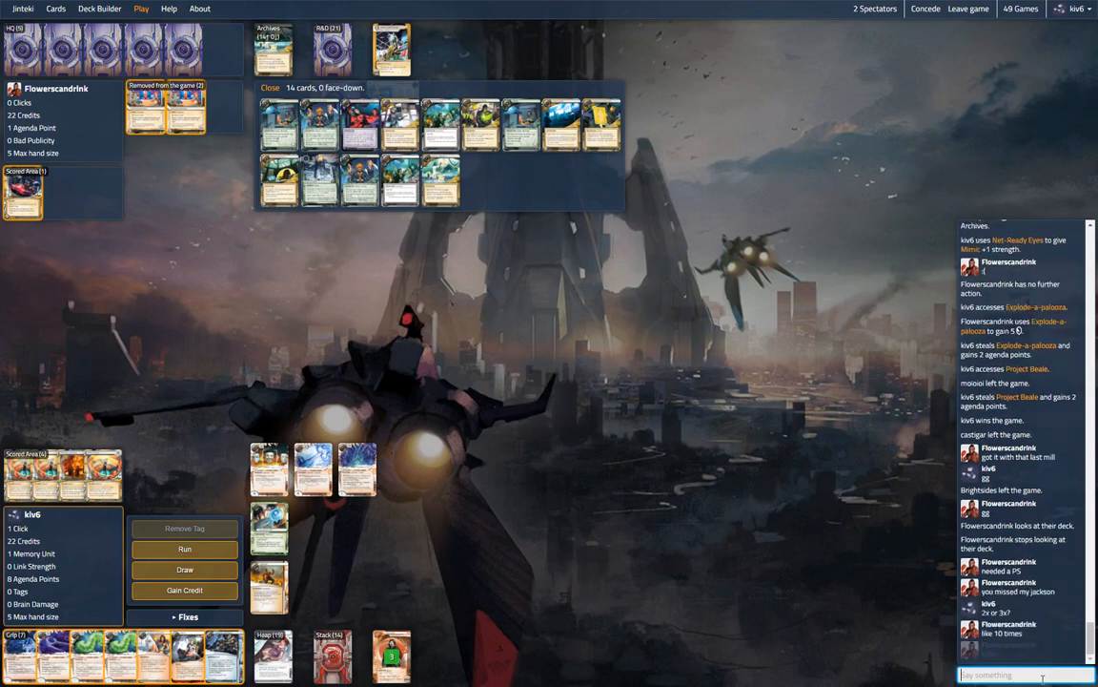
- Scroll the chat log to read the post-game banter
scroll(down, 3)
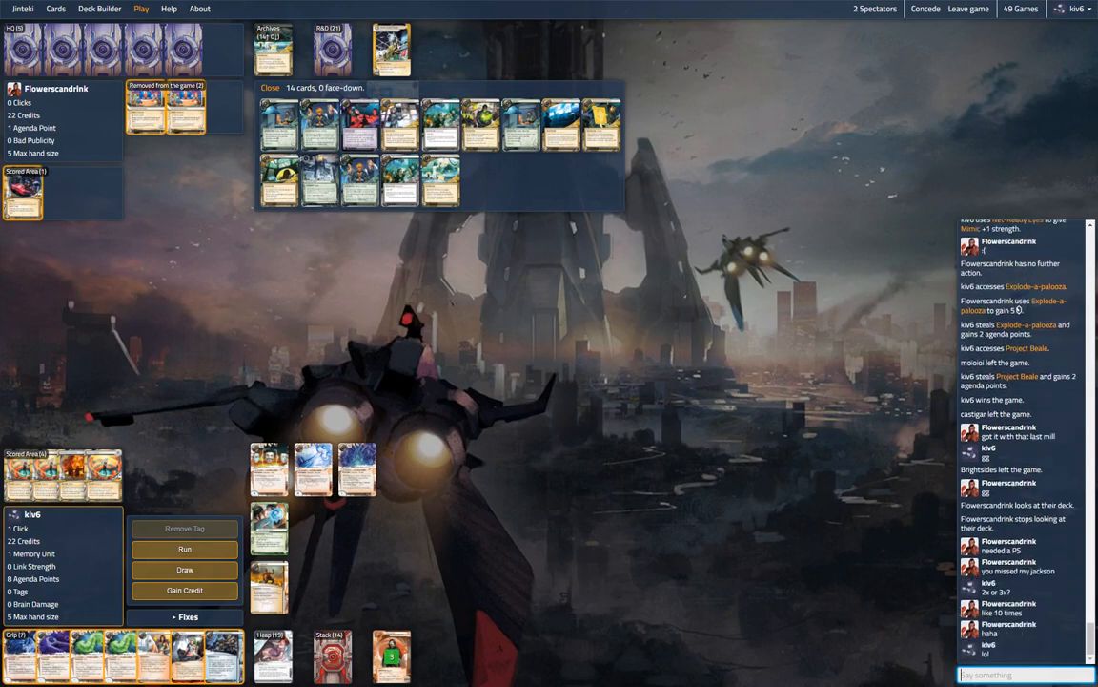
scroll(down, 3)
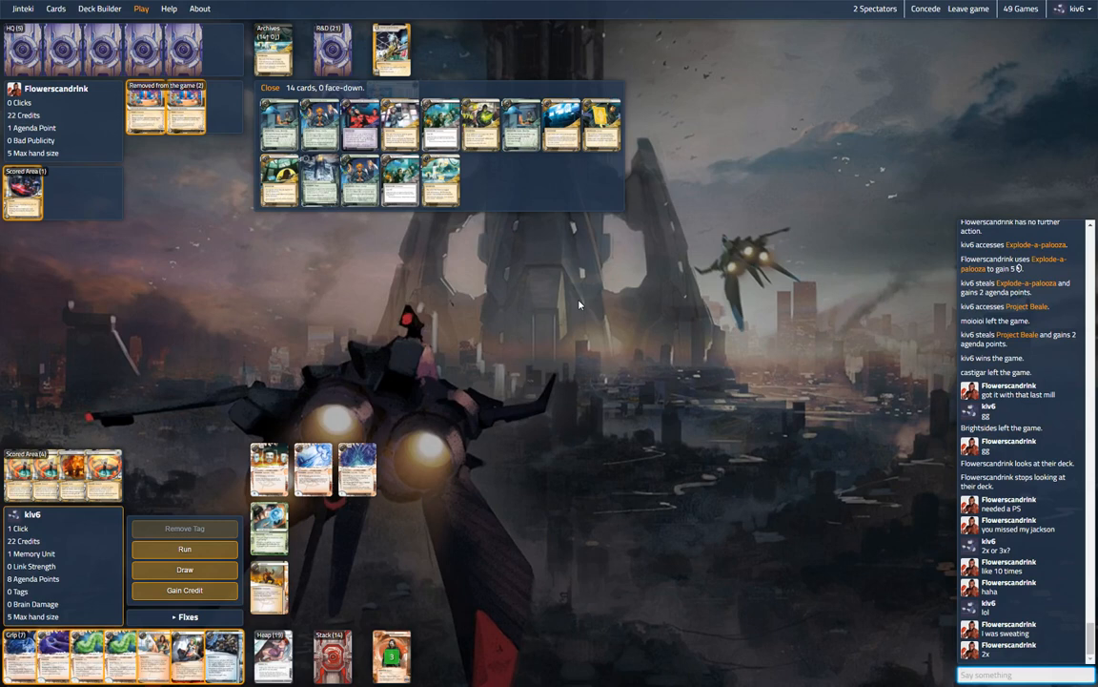
mouse_move(356, 190)
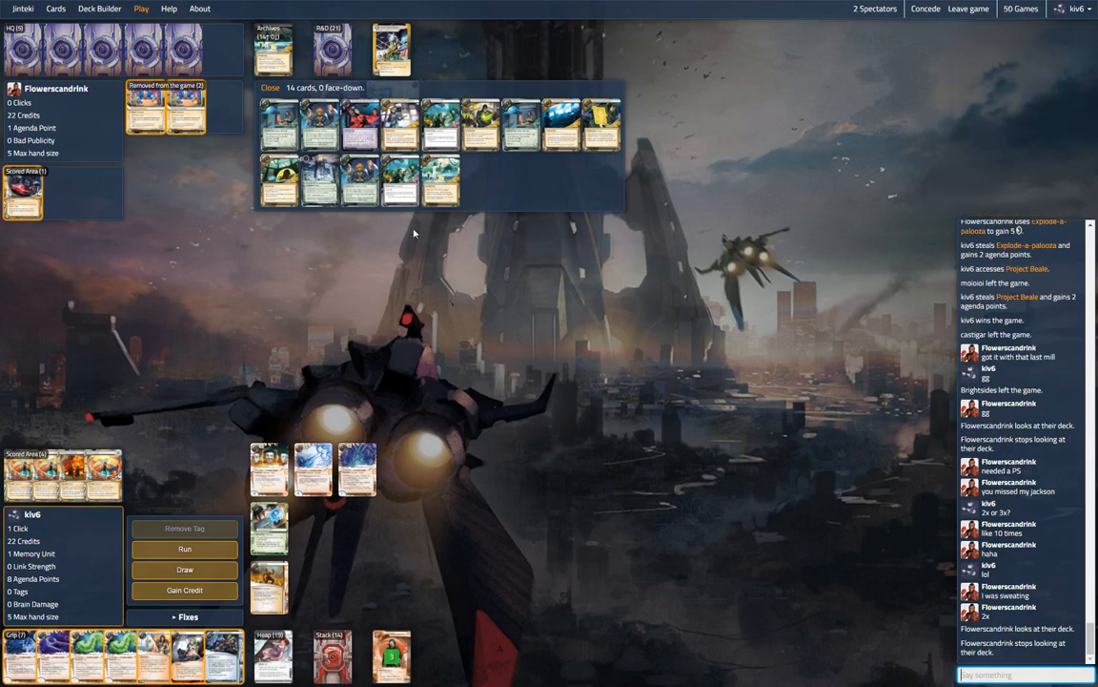
mouse_move(428, 231)
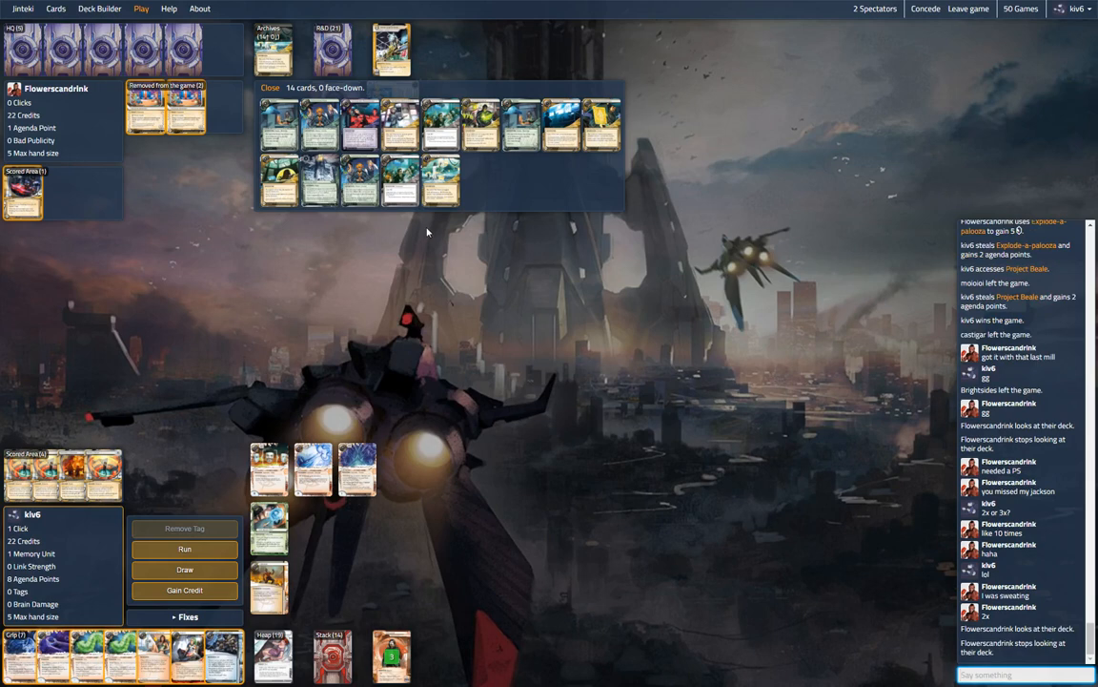